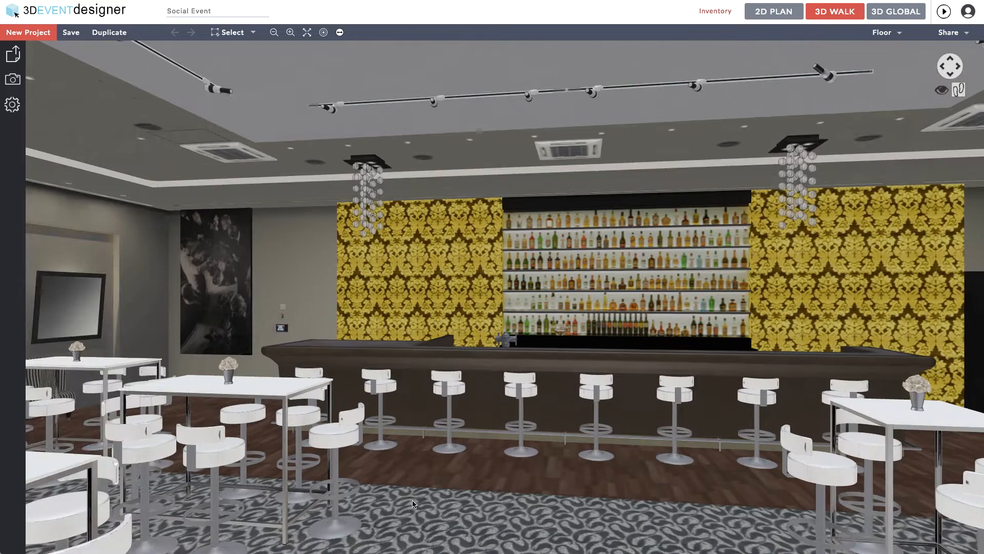
Step: Switch to the Banquet Floor Plan and show the Table Wizard, Guest List & Seating Chart options
{"action": "left_click", "coordinate": [773, 11]}
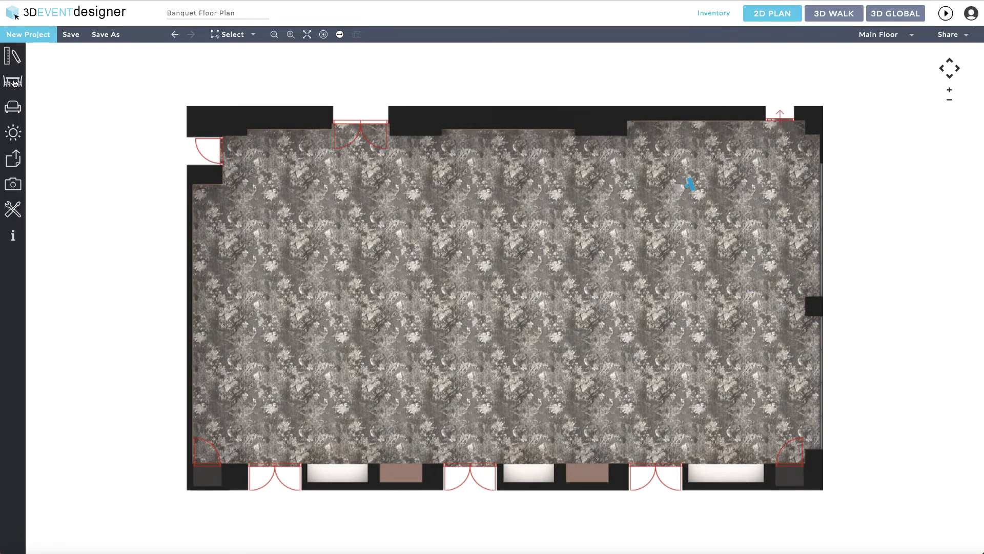
{"action": "left_click", "coordinate": [12, 81]}
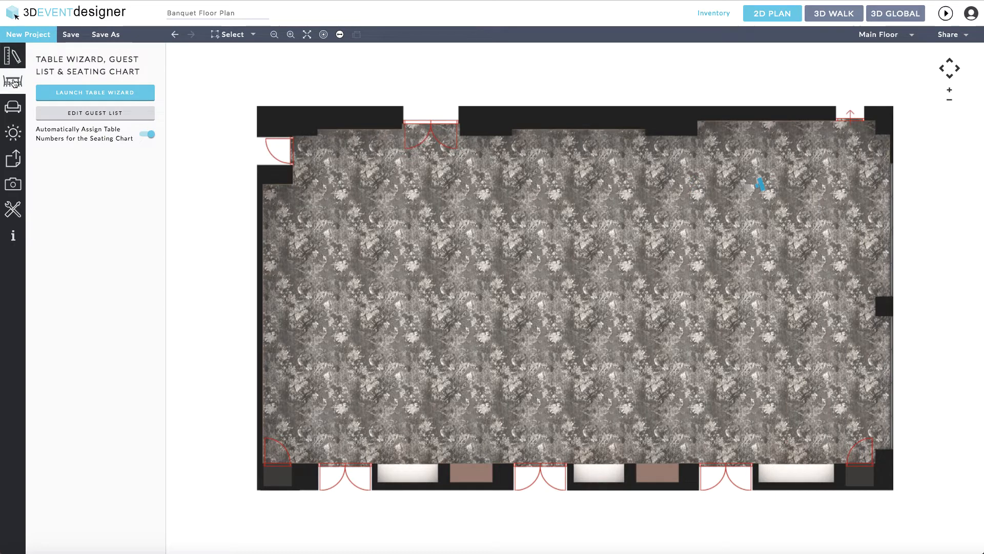
Step: Launch the Table Wizard's four-seat 48" round table with View in 3D on, then Change Table
{"action": "left_click", "coordinate": [95, 92]}
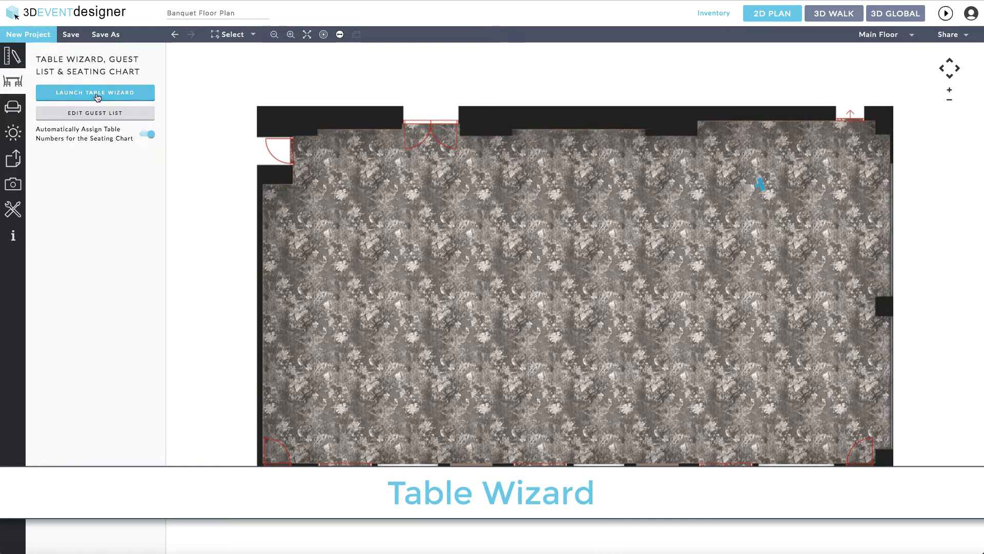
{"action": "left_click", "coordinate": [95, 92]}
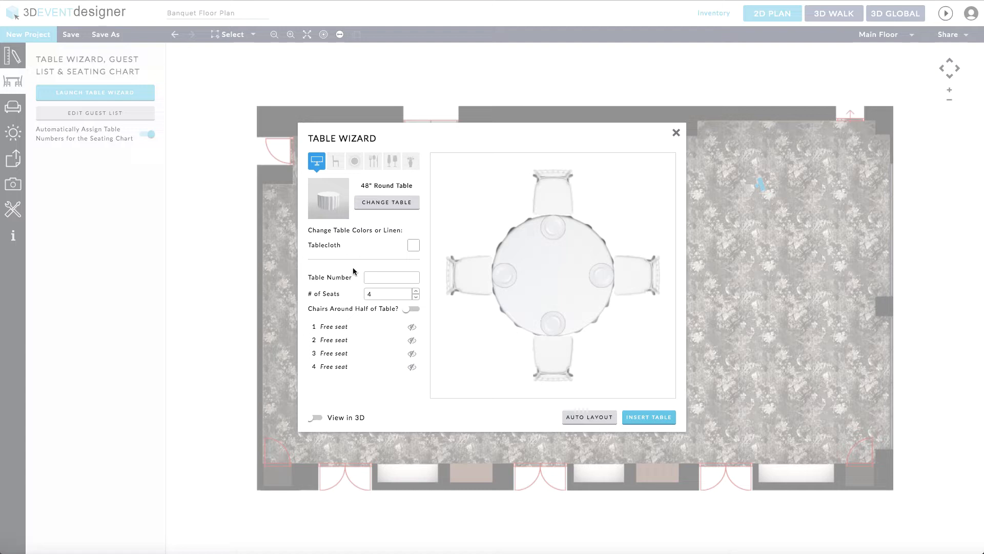
{"action": "mouse_move", "coordinate": [426, 238]}
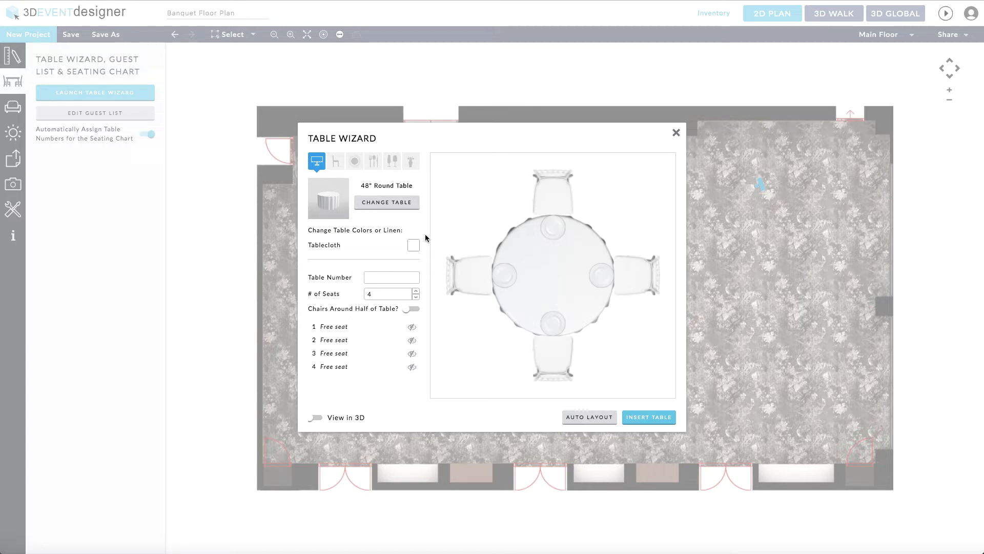
{"action": "mouse_move", "coordinate": [559, 252]}
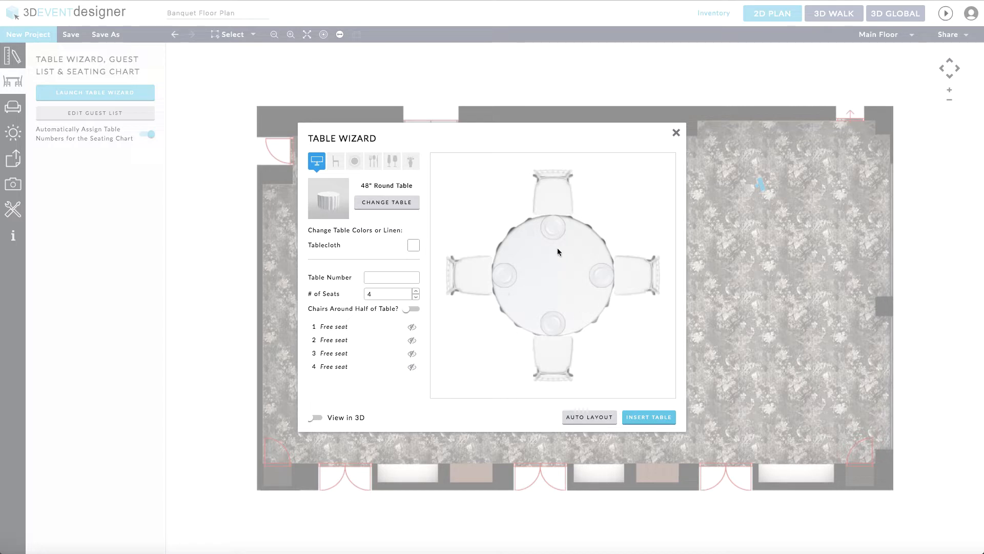
{"action": "mouse_move", "coordinate": [537, 297]}
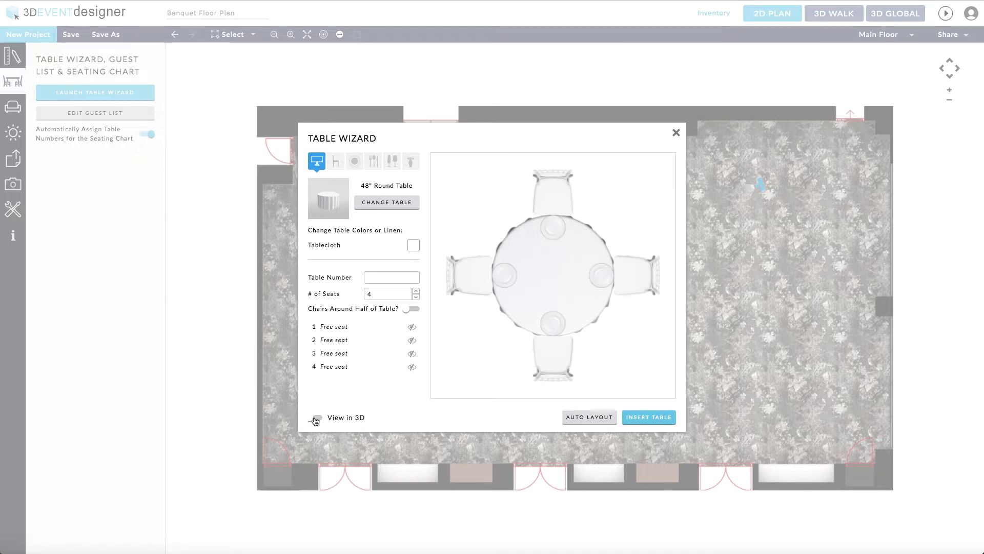
{"action": "left_click", "coordinate": [317, 418]}
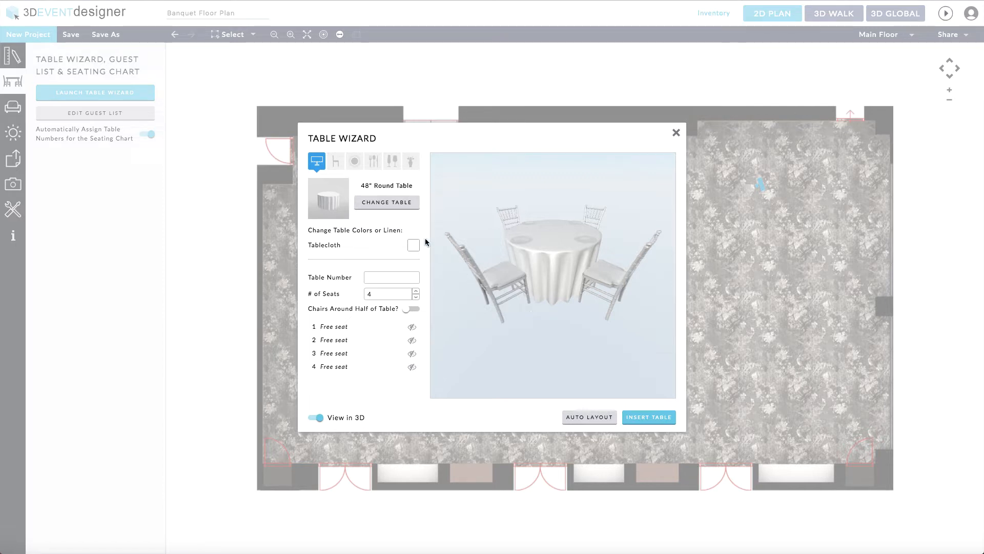
{"action": "left_click", "coordinate": [387, 202]}
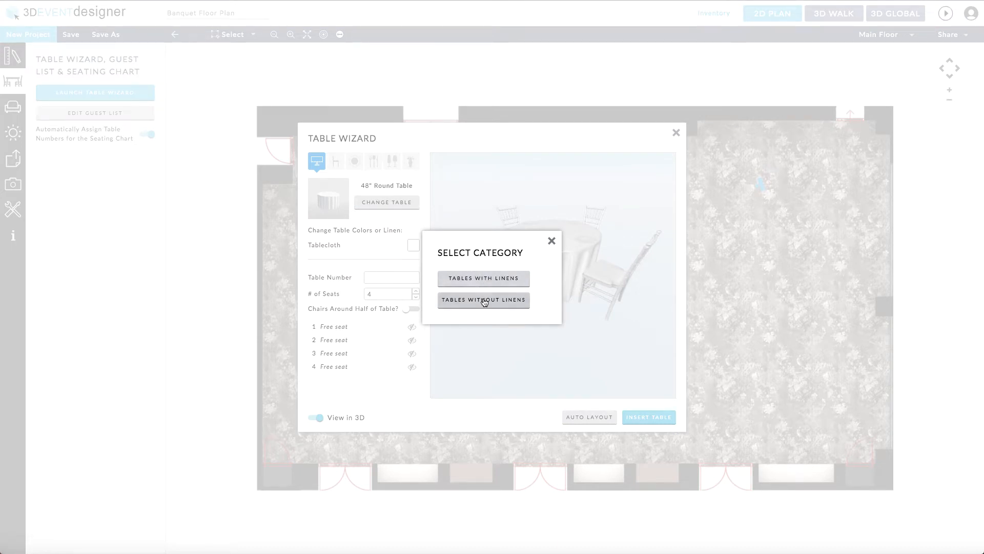
Step: Swap the wizard's table for the 72" Round Table from the table catalogue
{"action": "left_click", "coordinate": [483, 300]}
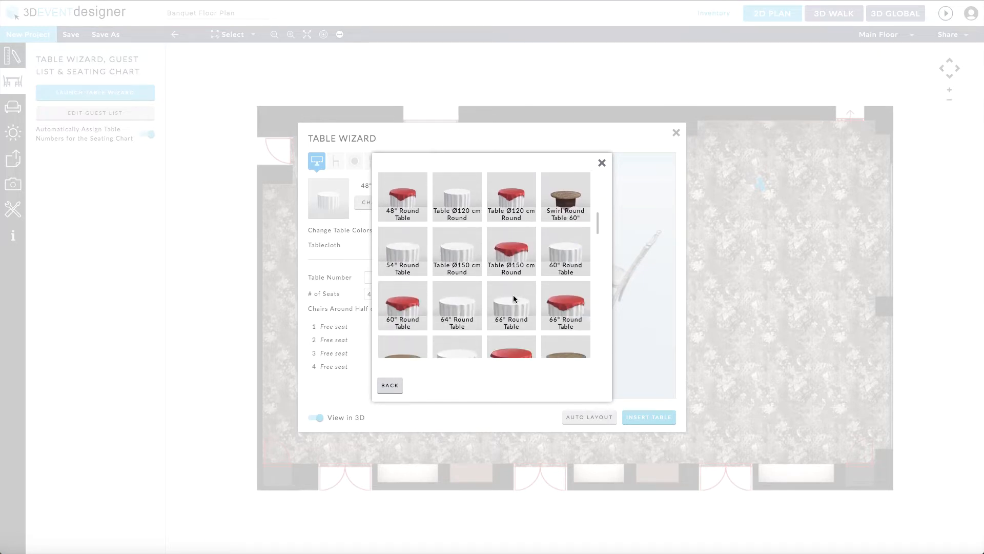
{"action": "scroll", "scroll_direction": "down", "scroll_amount": 3}
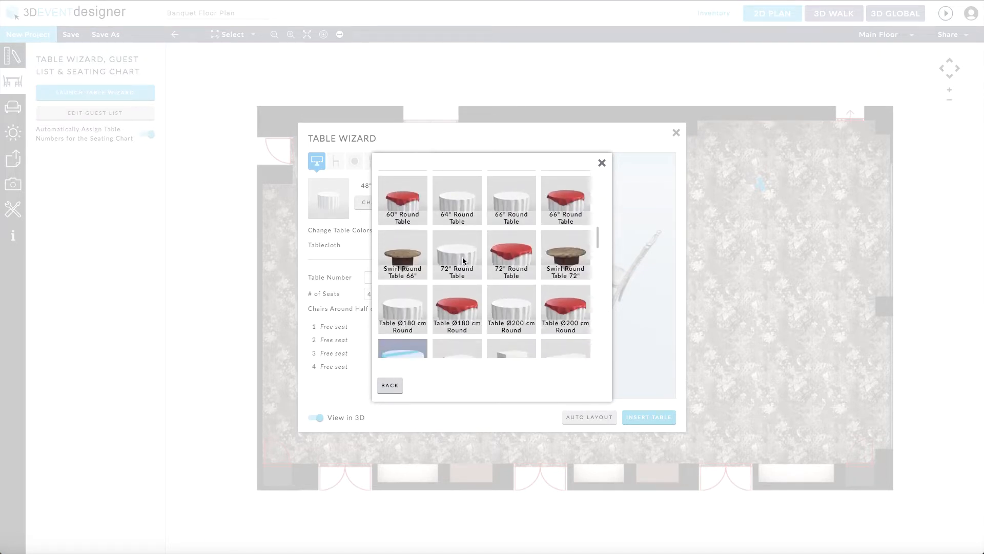
{"action": "left_click", "coordinate": [457, 254]}
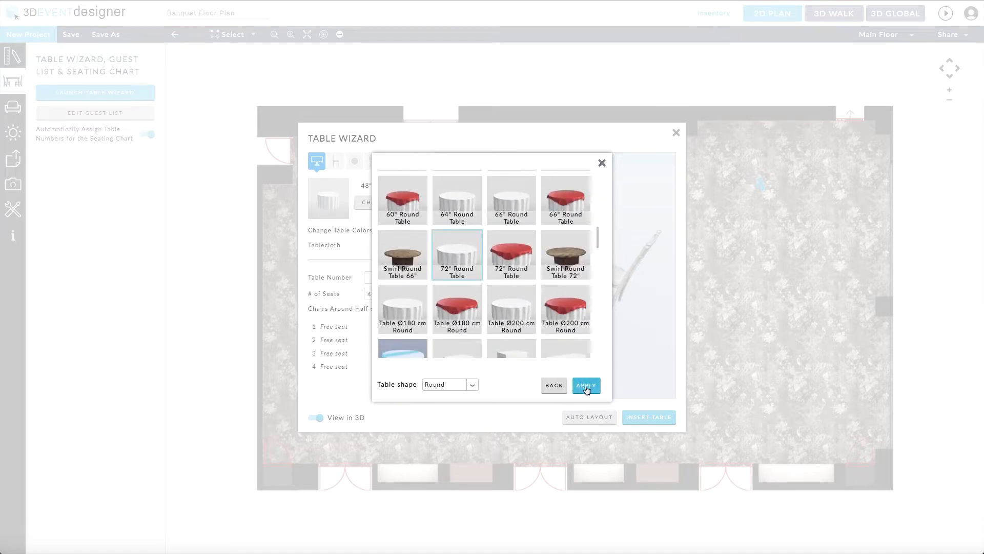
{"action": "left_click", "coordinate": [585, 386]}
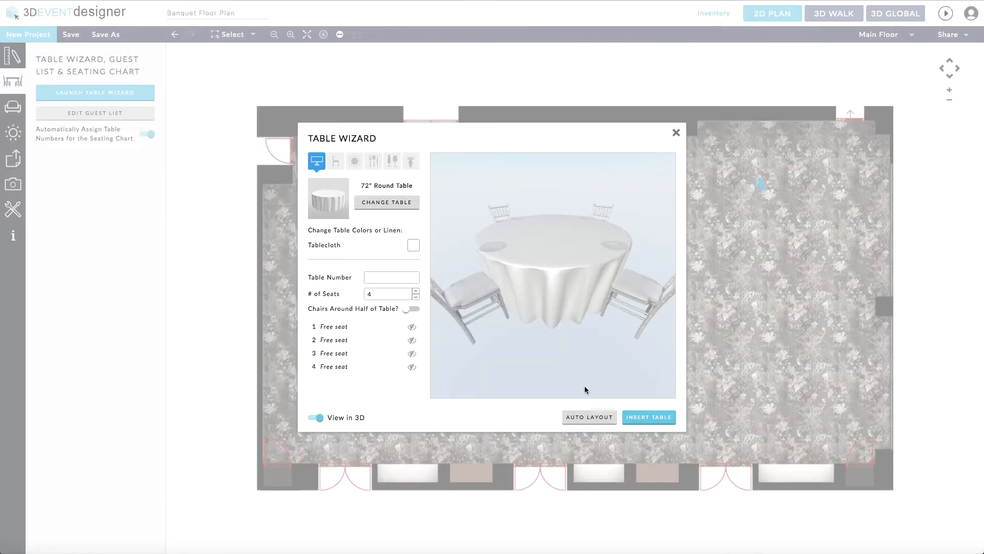
{"action": "mouse_move", "coordinate": [579, 388]}
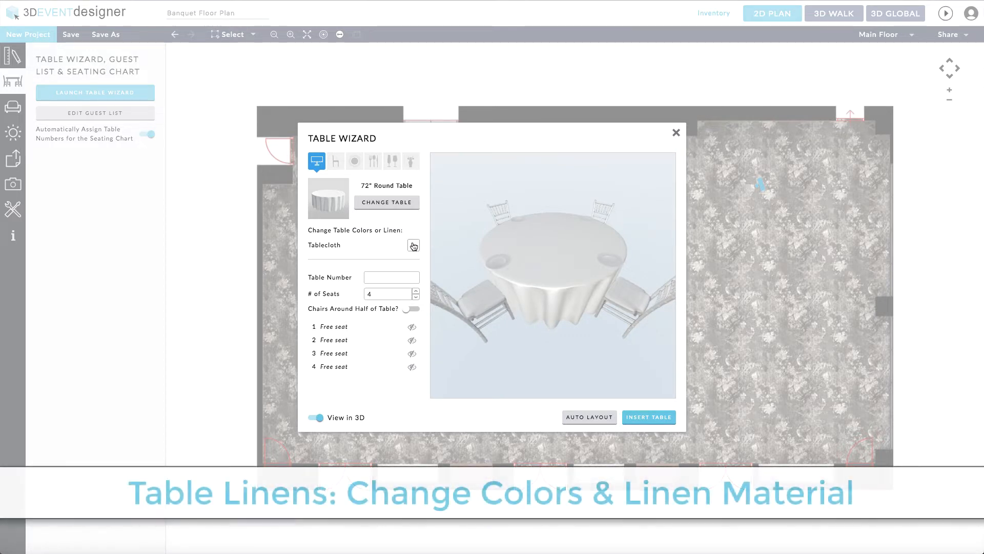
Step: Set the tablecloth to the gold rosette linen from Materials > Linens
{"action": "left_click", "coordinate": [413, 246]}
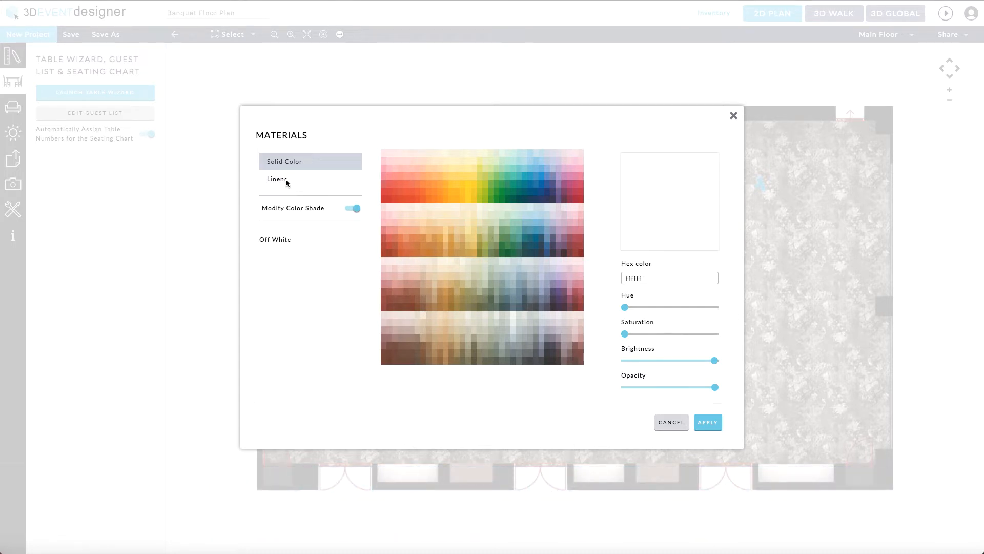
{"action": "left_click", "coordinate": [277, 179]}
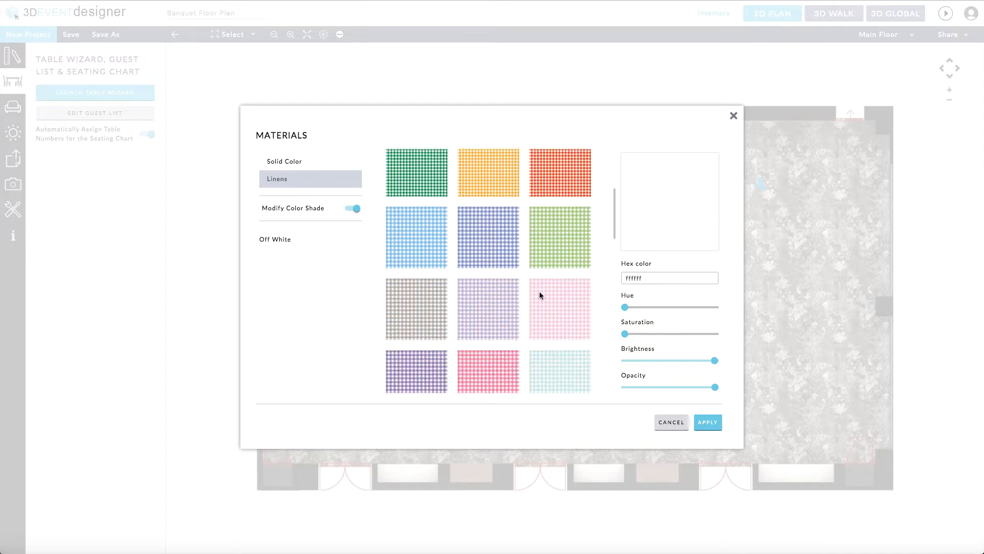
{"action": "scroll", "scroll_direction": "down", "scroll_amount": 3}
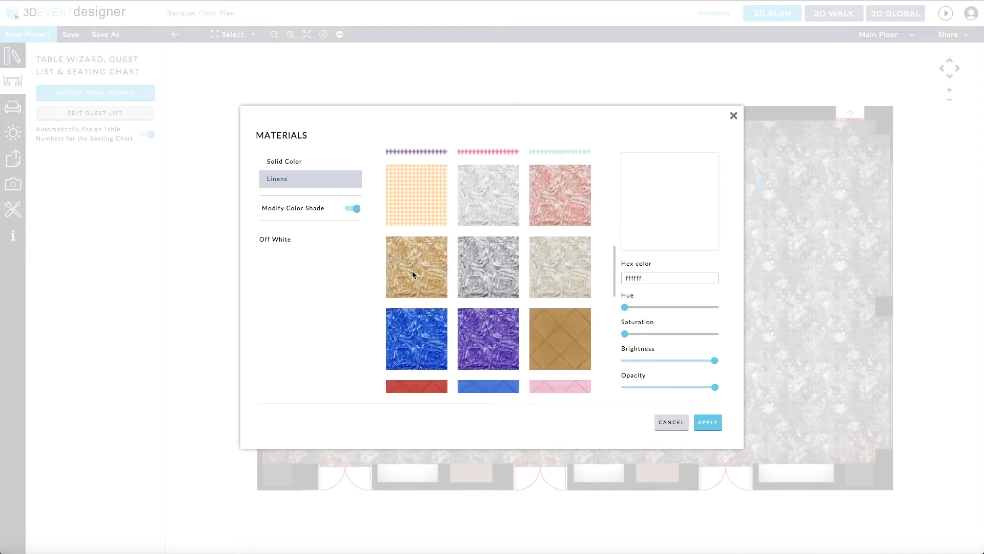
{"action": "left_click", "coordinate": [707, 422]}
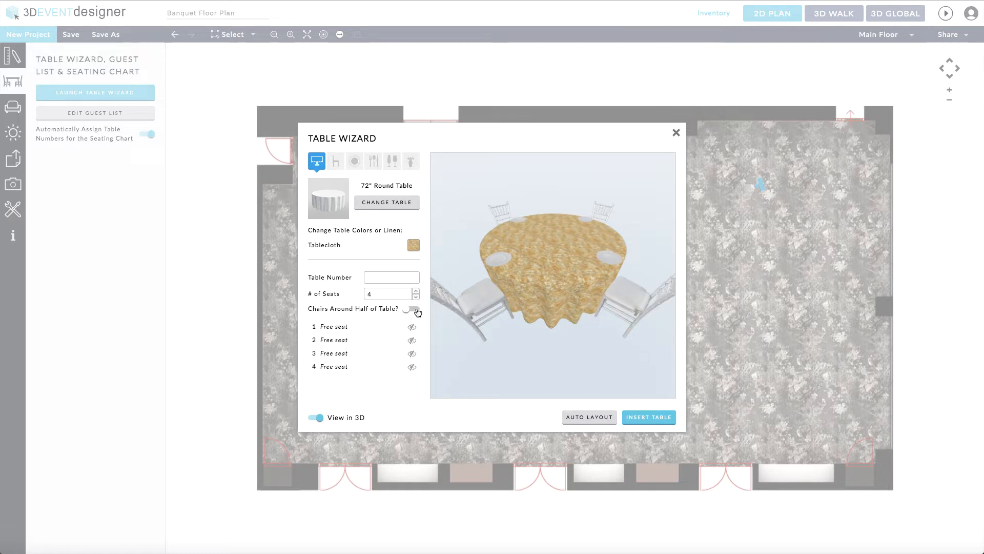
Step: Keep chairs around the whole table and set the number of seats to 10
{"action": "left_click", "coordinate": [413, 308]}
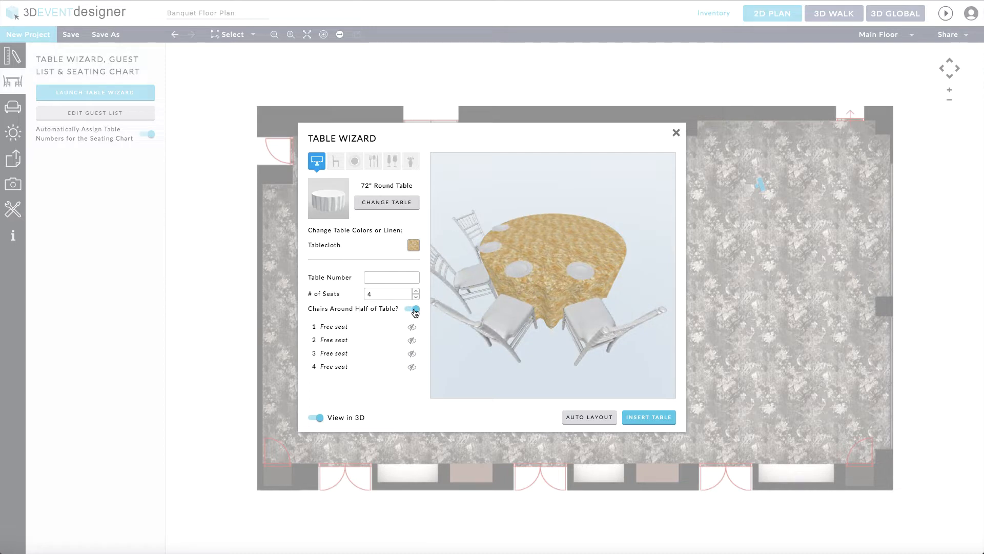
{"action": "left_click", "coordinate": [413, 311]}
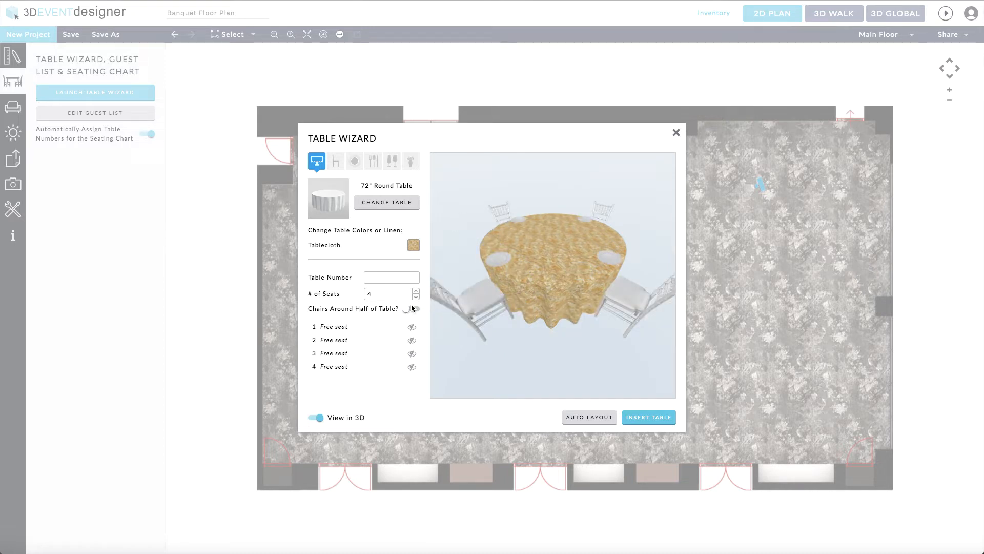
{"action": "left_click", "coordinate": [386, 294]}
{"action": "type", "text": "10"}
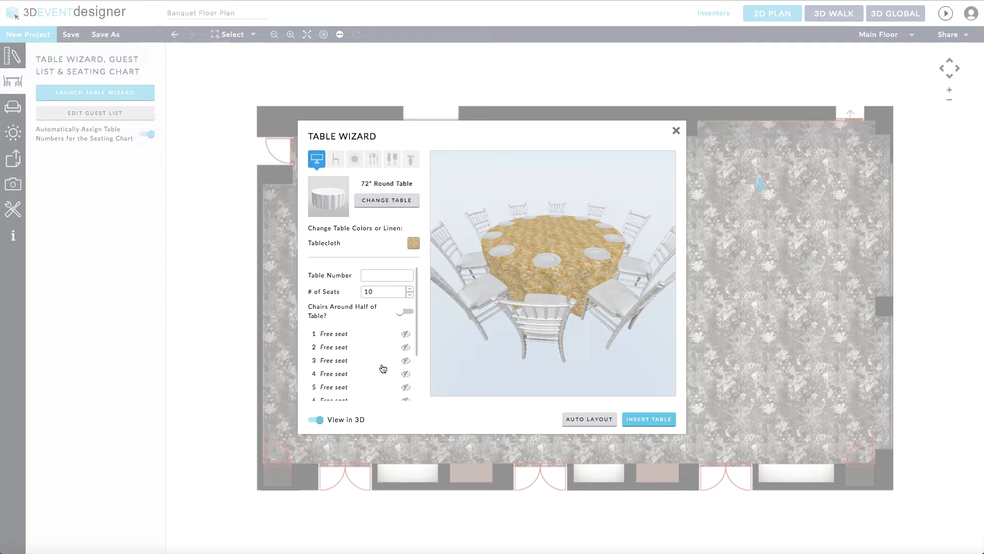
Step: Search the chair catalogue for 'Chi' and choose Chiavari Chair with Cushion (Gold)
{"action": "left_click", "coordinate": [336, 159]}
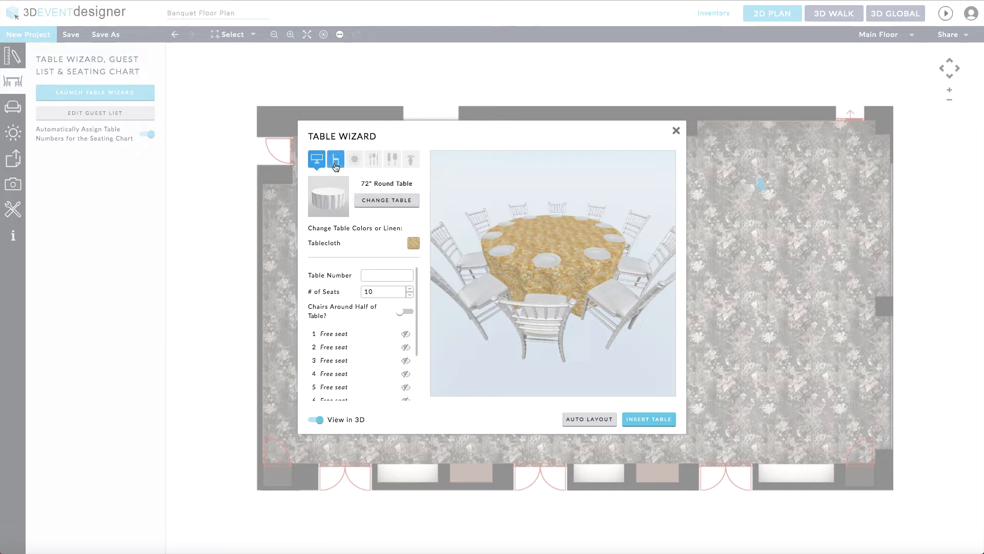
{"action": "left_click", "coordinate": [335, 158]}
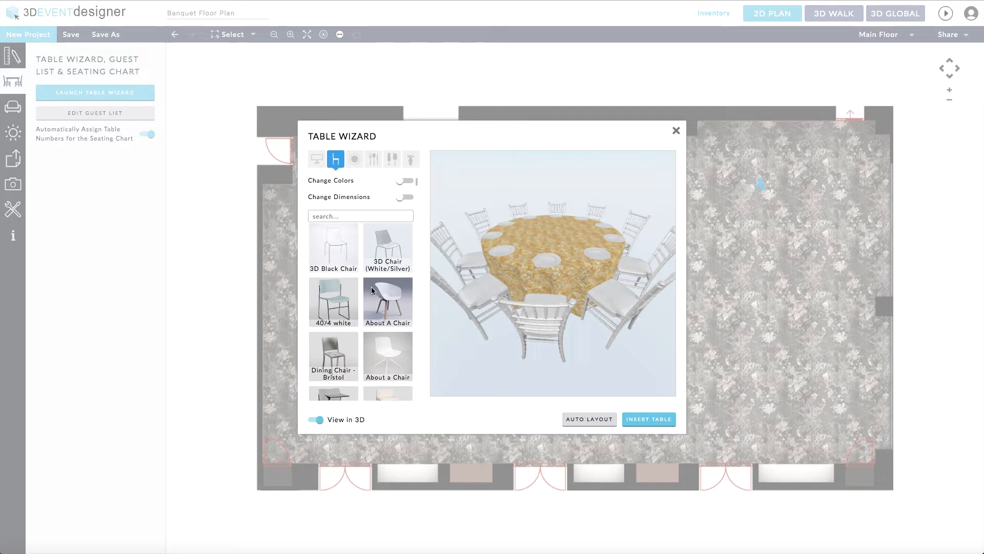
{"action": "scroll", "scroll_direction": "down", "scroll_amount": 3}
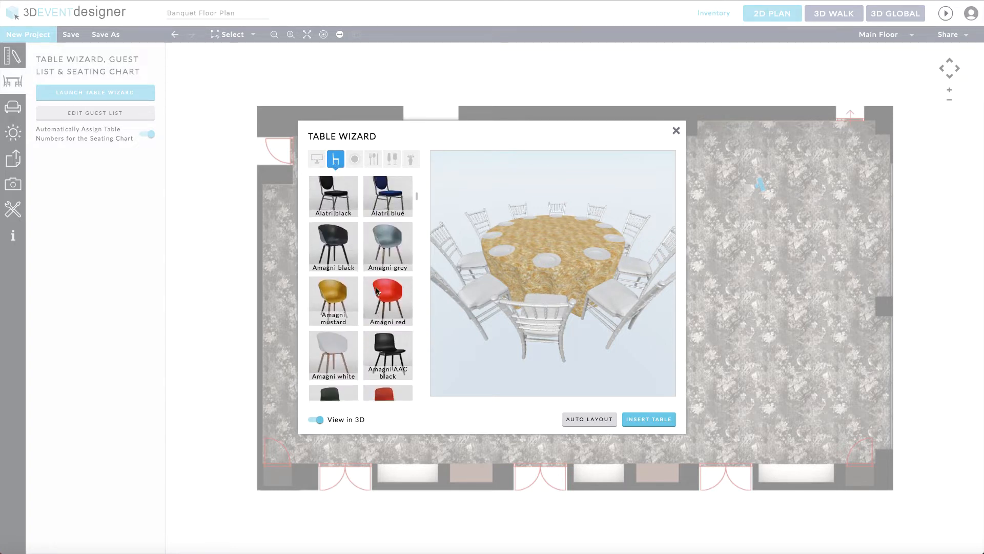
{"action": "left_click", "coordinate": [335, 159]}
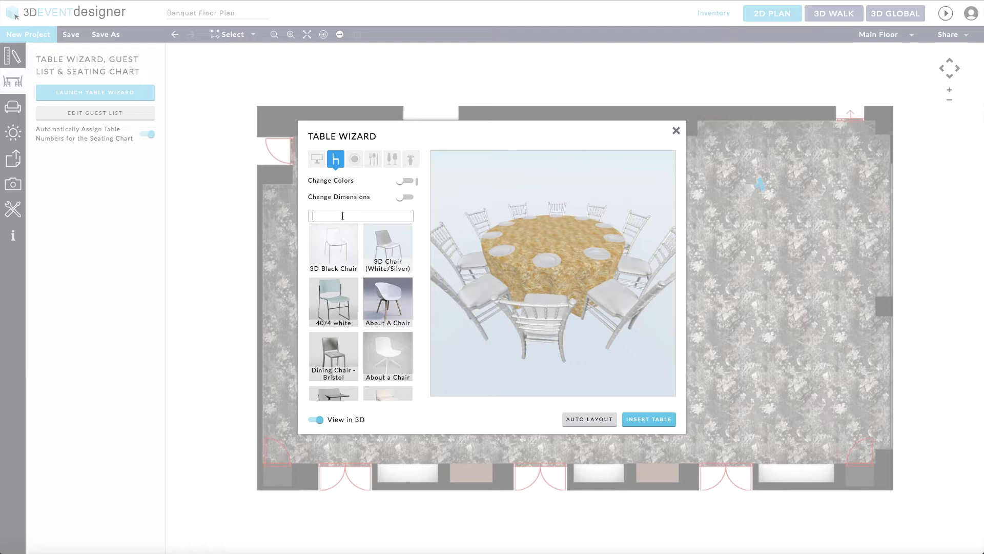
{"action": "type", "text": "Chi"}
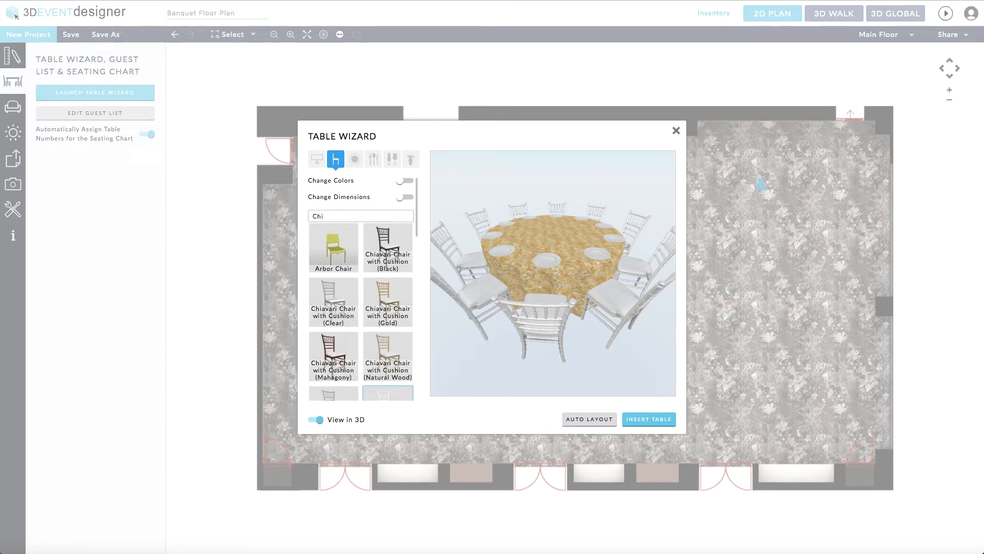
{"action": "left_click", "coordinate": [388, 302]}
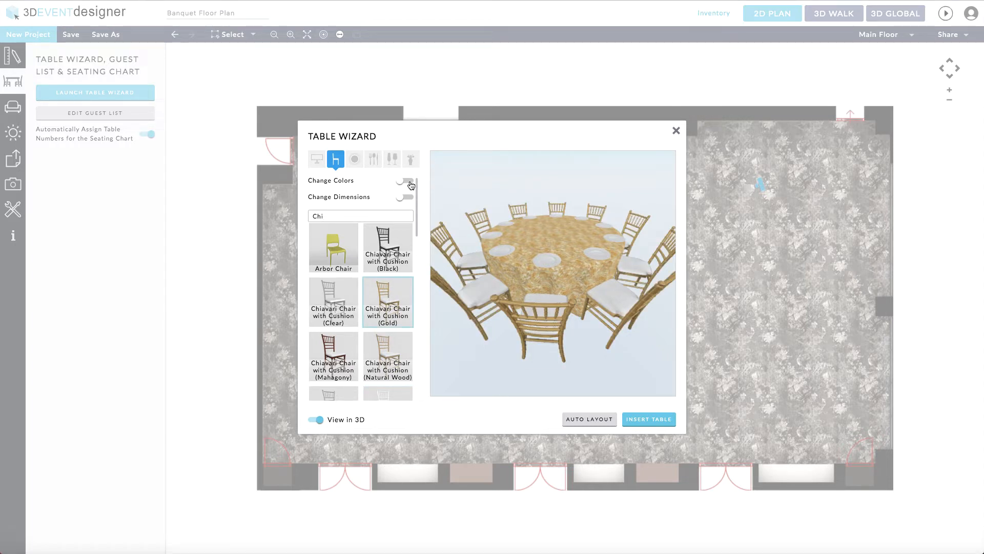
Step: Enable custom chair colours and make the cushions cream
{"action": "left_click", "coordinate": [406, 182]}
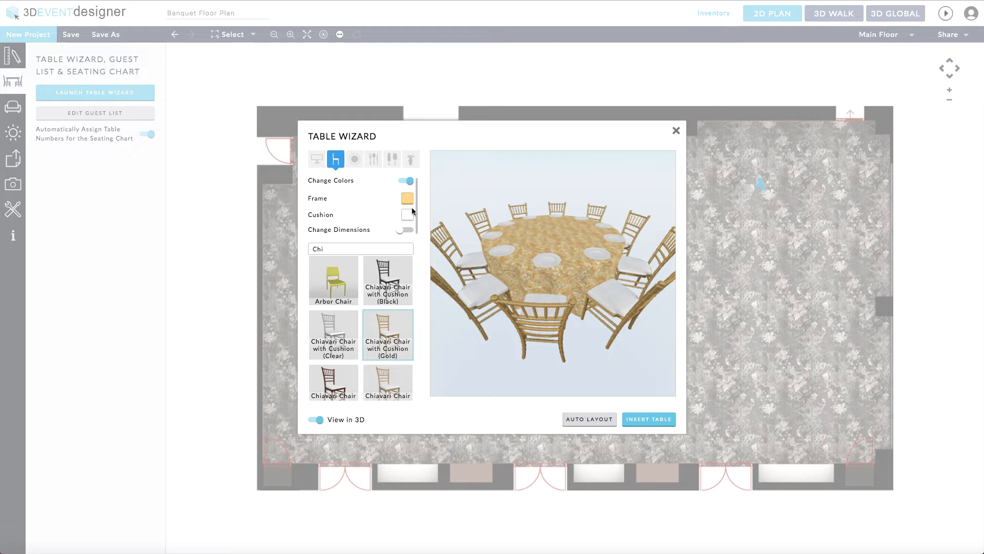
{"action": "left_click", "coordinate": [407, 198]}
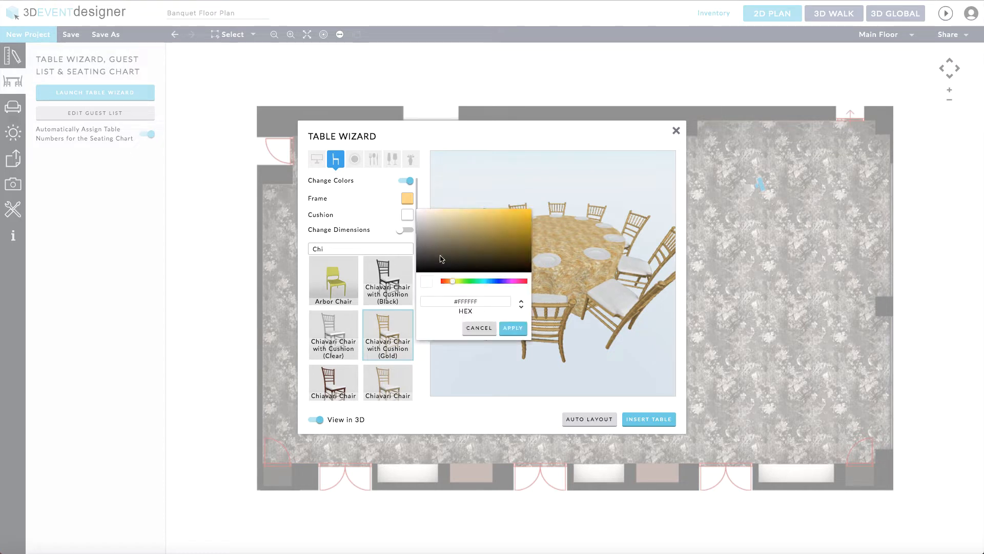
{"action": "left_click", "coordinate": [513, 328]}
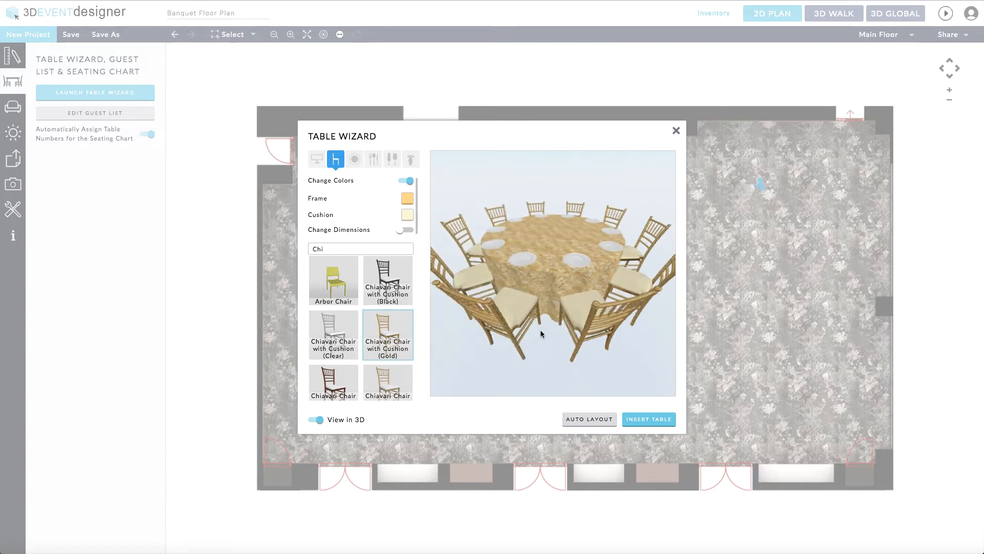
{"action": "left_click", "coordinate": [406, 181]}
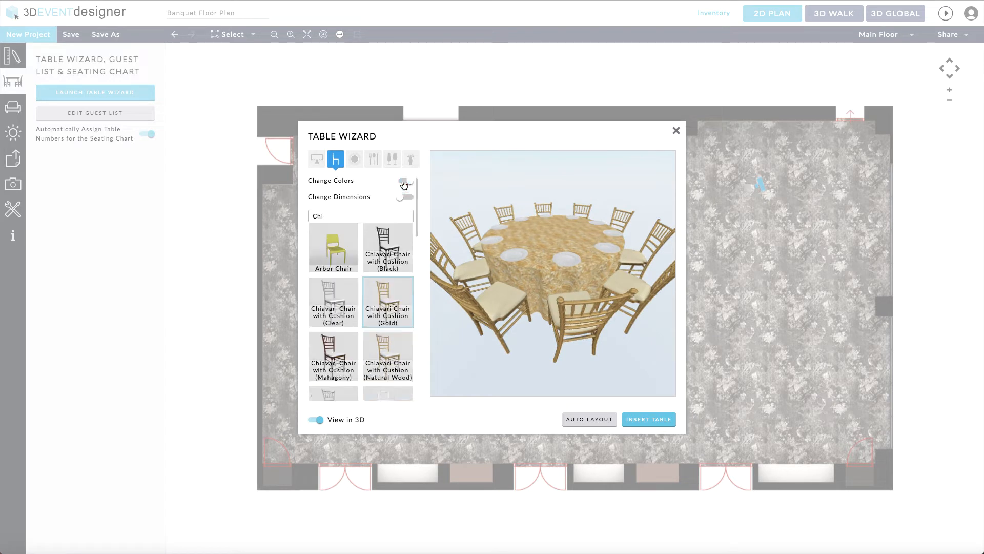
{"action": "left_click", "coordinate": [406, 197]}
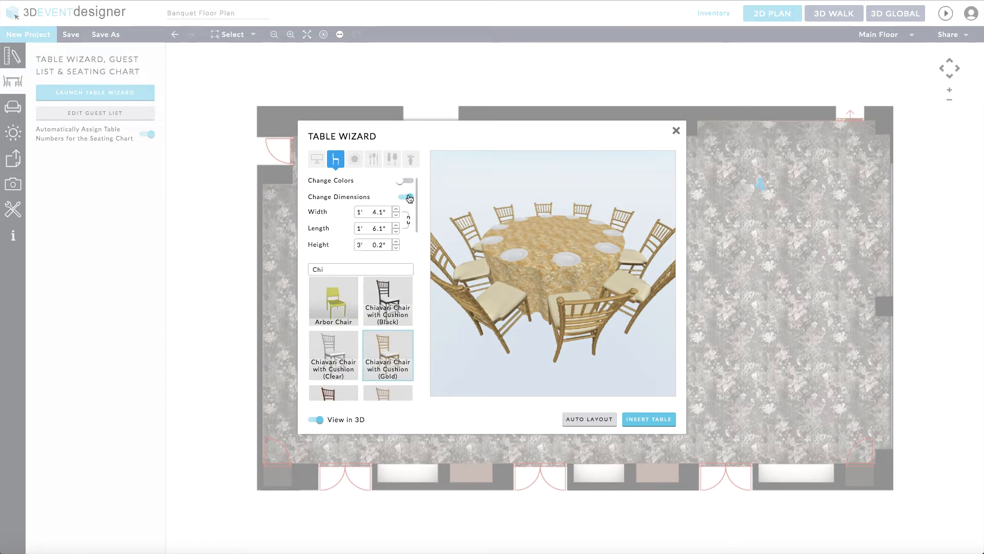
{"action": "left_click", "coordinate": [407, 196]}
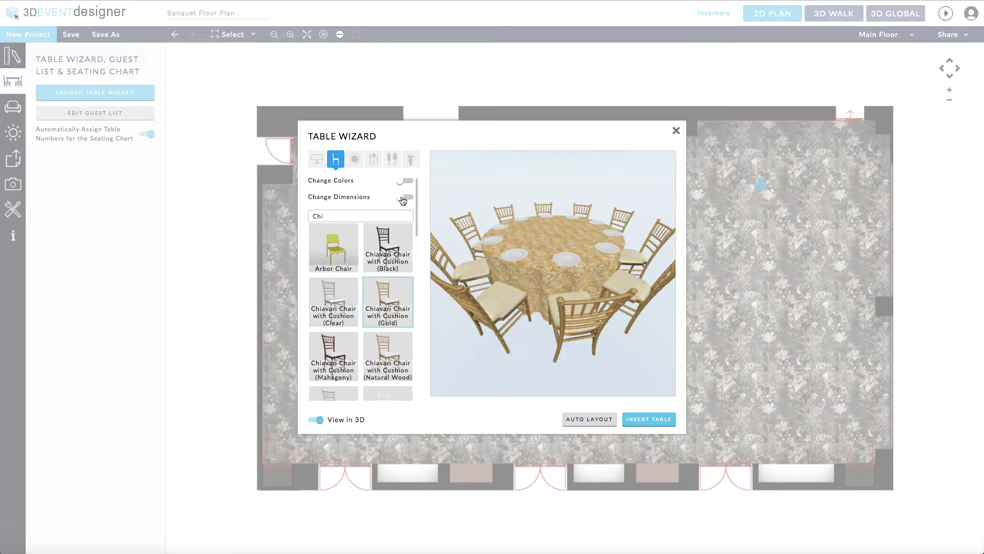
Step: Change each place setting's plate to the Gold Napoli Charger
{"action": "left_click", "coordinate": [355, 160]}
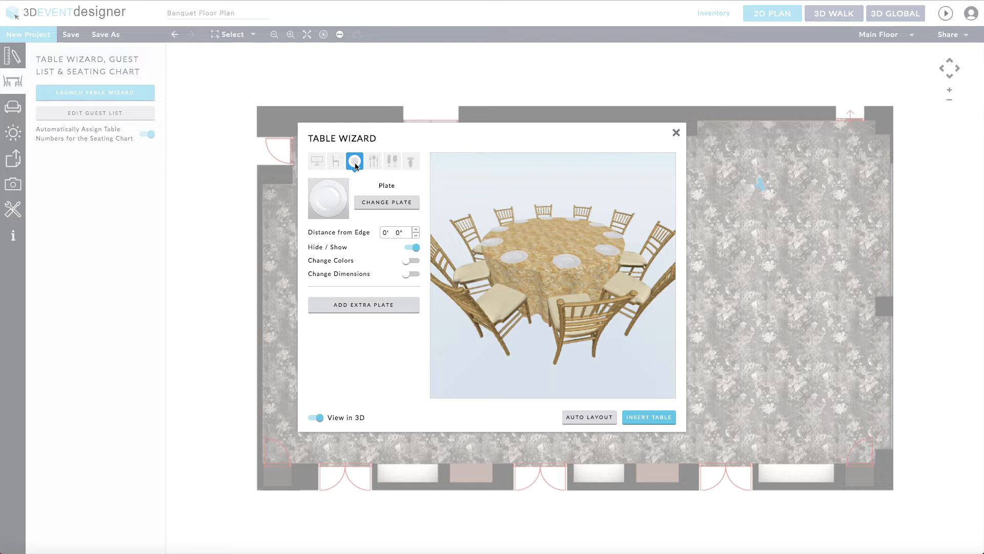
{"action": "mouse_move", "coordinate": [361, 180]}
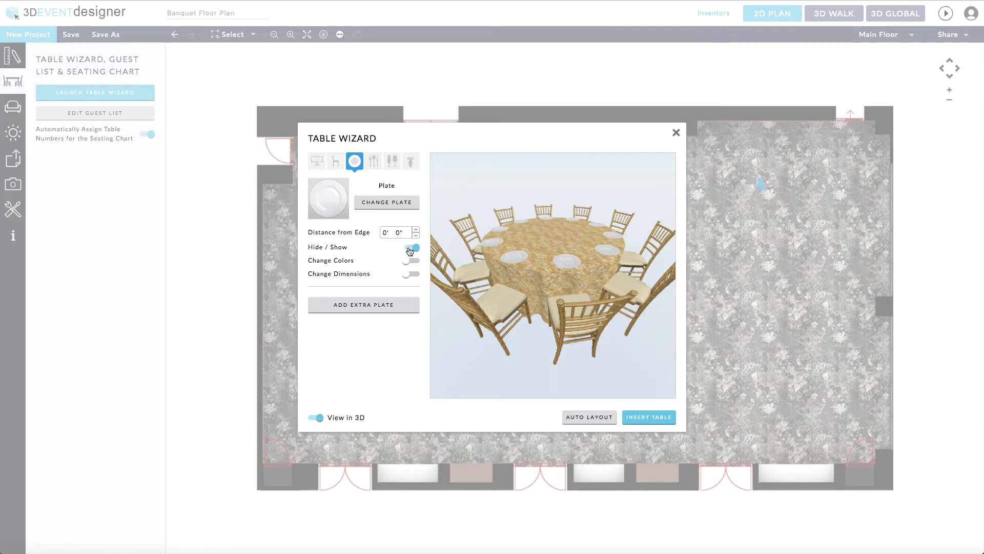
{"action": "left_click", "coordinate": [409, 249]}
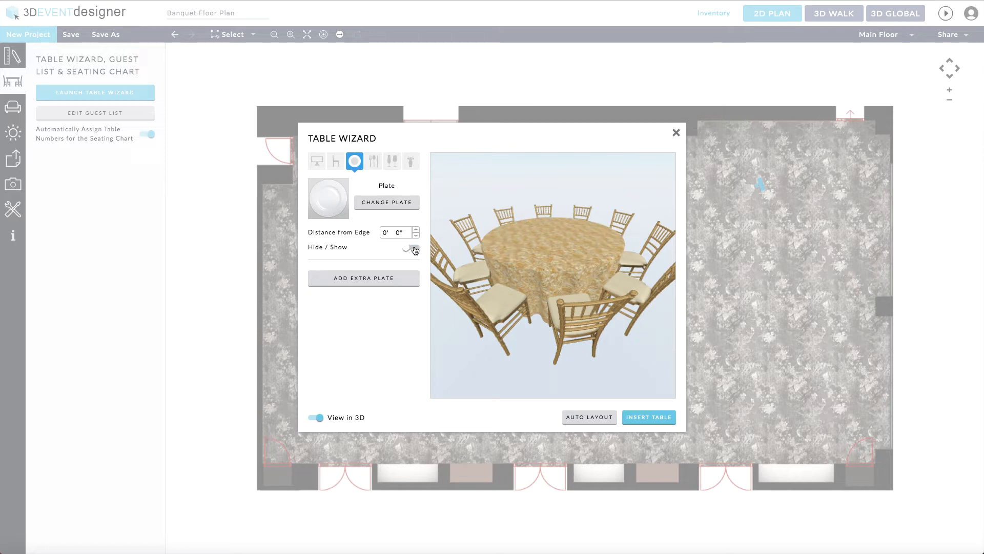
{"action": "left_click", "coordinate": [411, 247]}
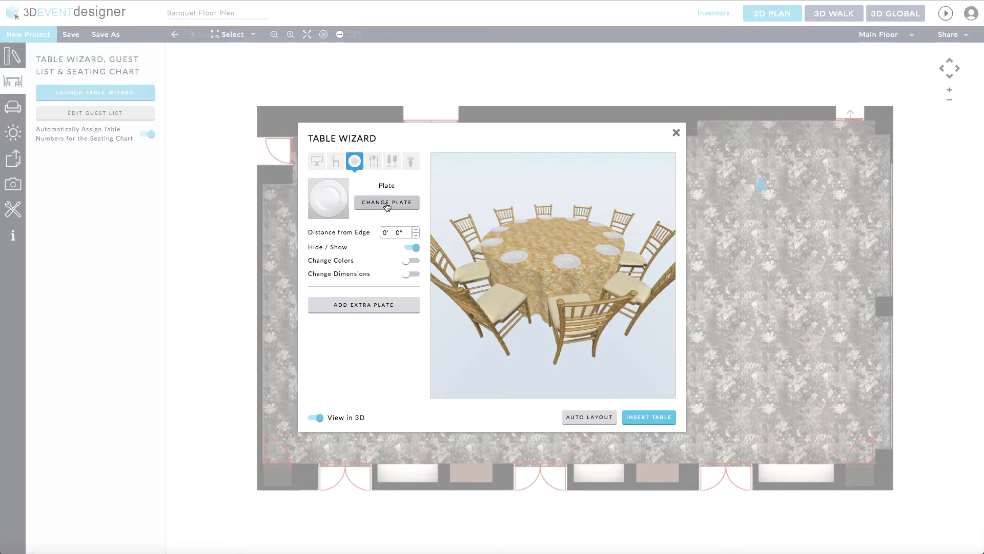
{"action": "left_click", "coordinate": [387, 202]}
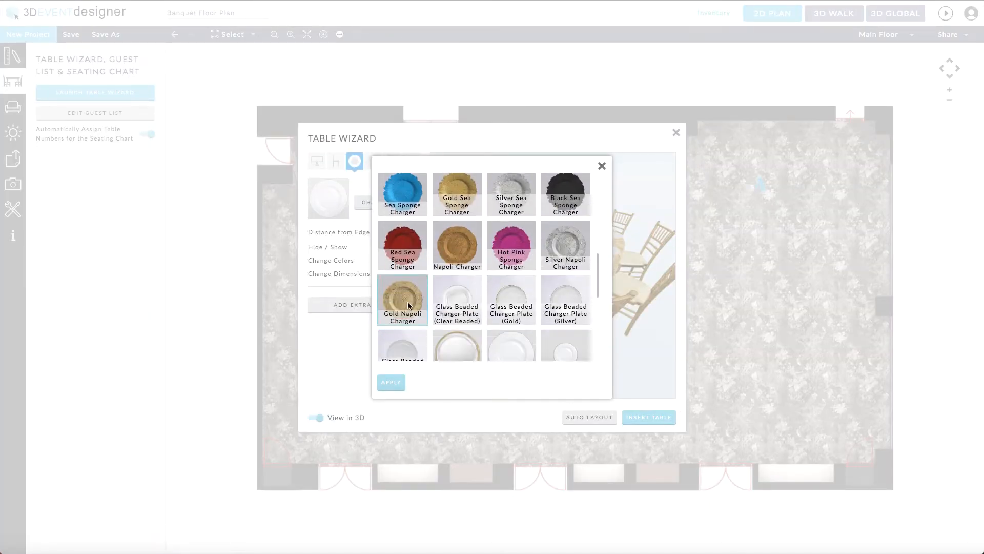
{"action": "left_click", "coordinate": [391, 383]}
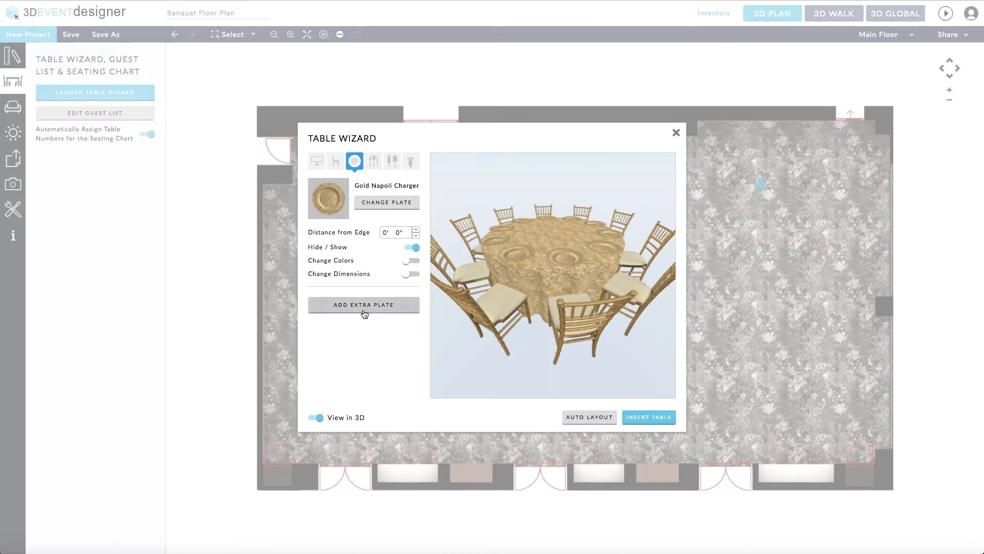
Step: Add a plain extra plate on top of the charger, raised 1"
{"action": "left_click", "coordinate": [363, 304]}
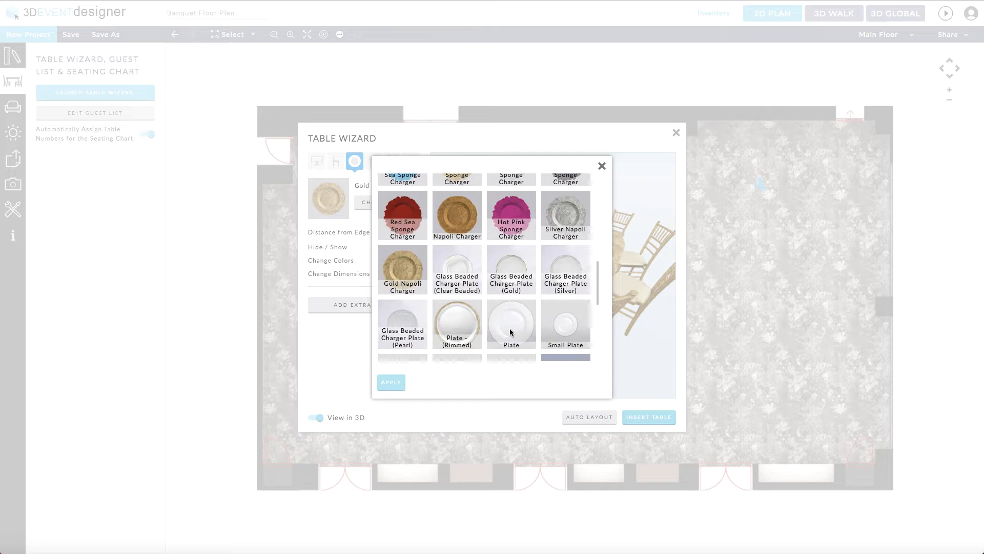
{"action": "left_click", "coordinate": [391, 382]}
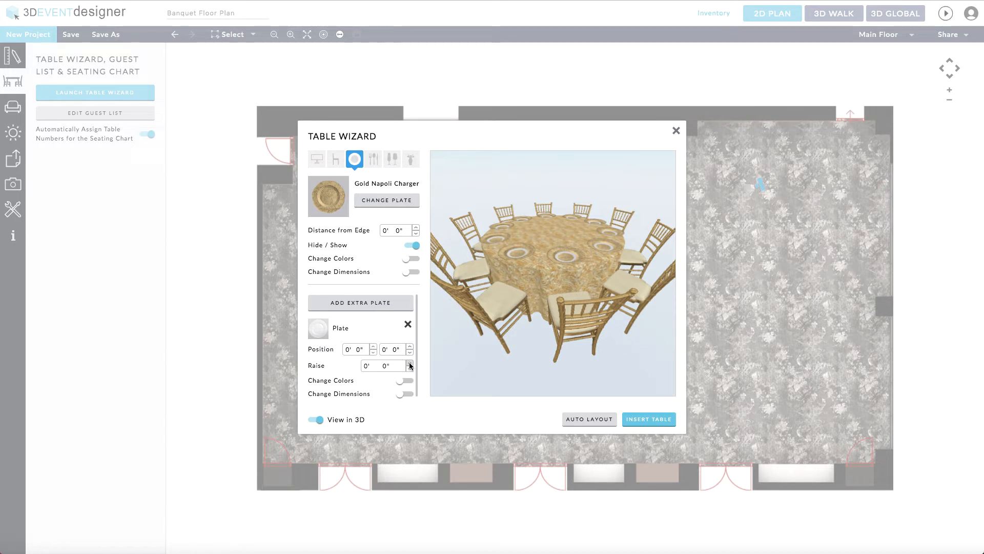
{"action": "left_click", "coordinate": [409, 362]}
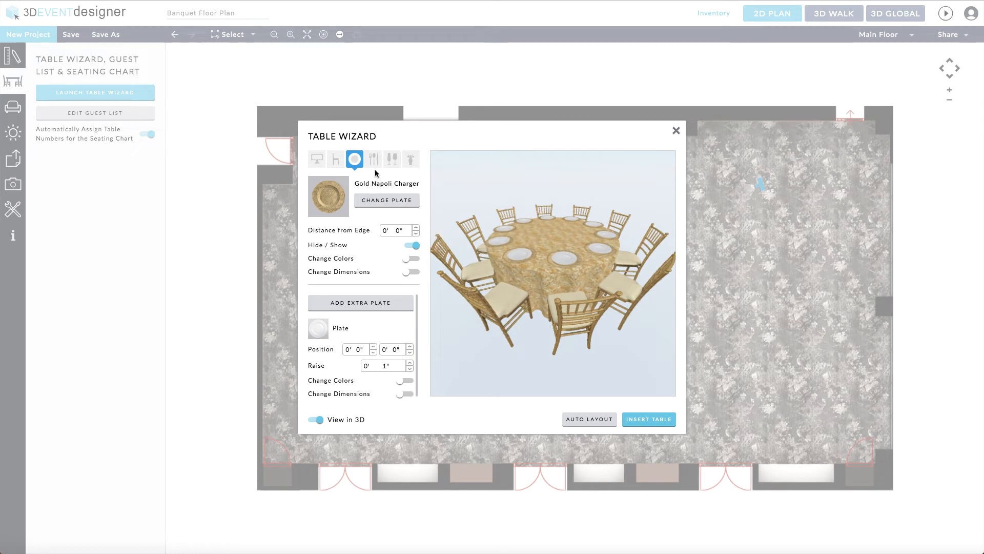
{"action": "left_click", "coordinate": [374, 159]}
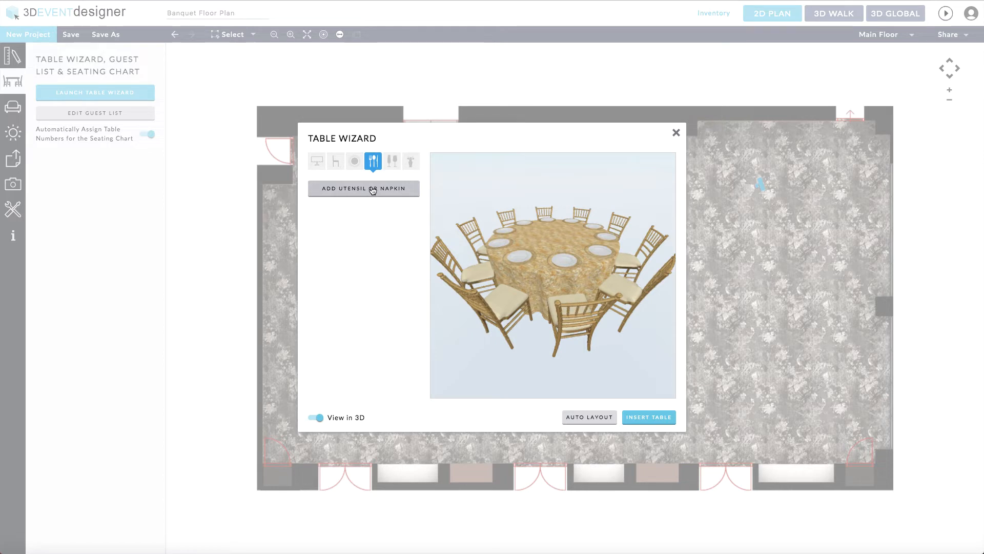
Step: Add a knife to each place setting, placed on the right side at position 0
{"action": "left_click", "coordinate": [363, 188]}
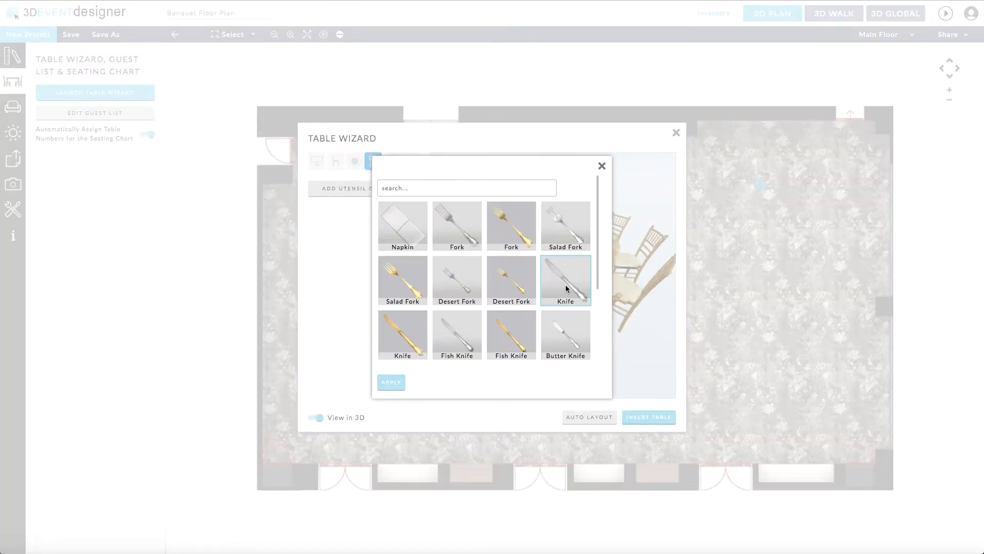
{"action": "left_click", "coordinate": [565, 281]}
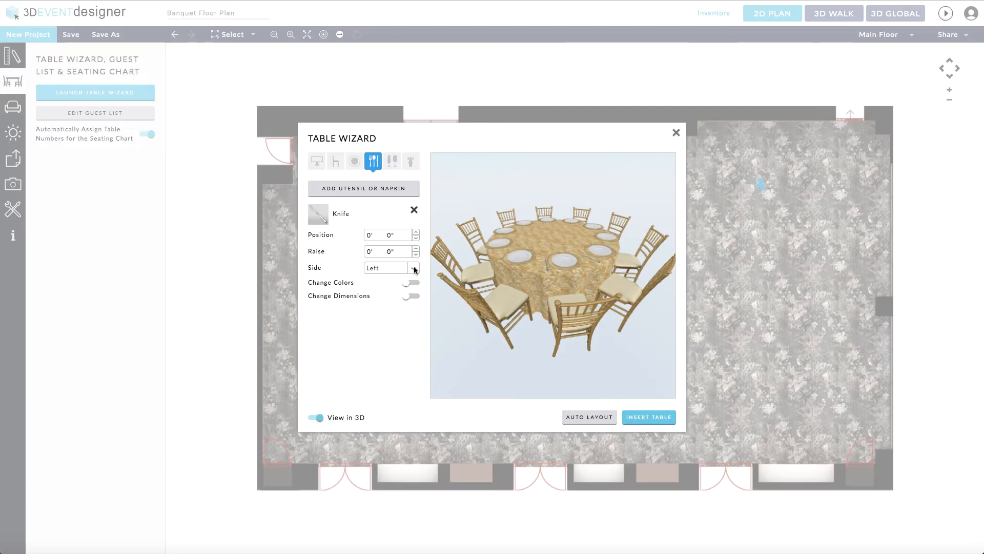
{"action": "left_click", "coordinate": [391, 267]}
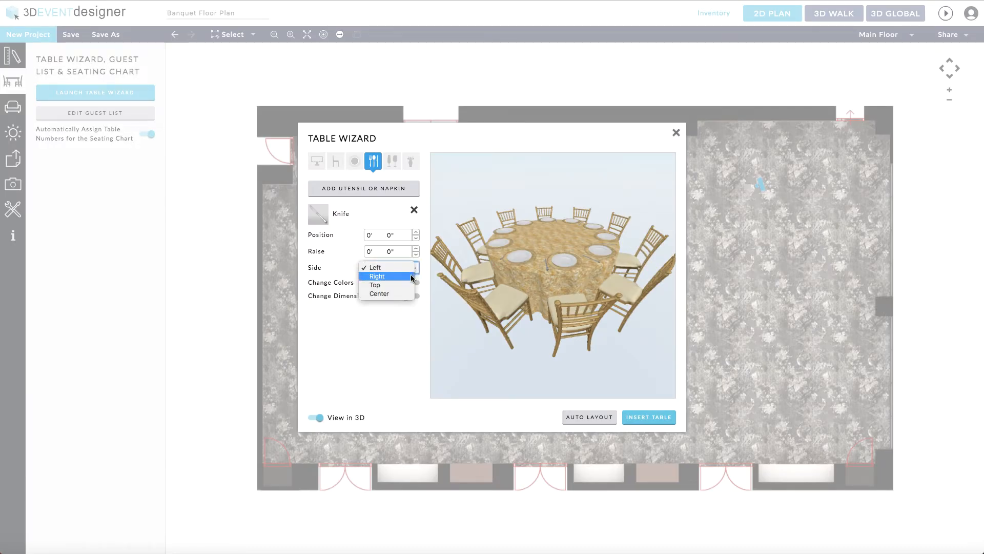
{"action": "left_click", "coordinate": [376, 275]}
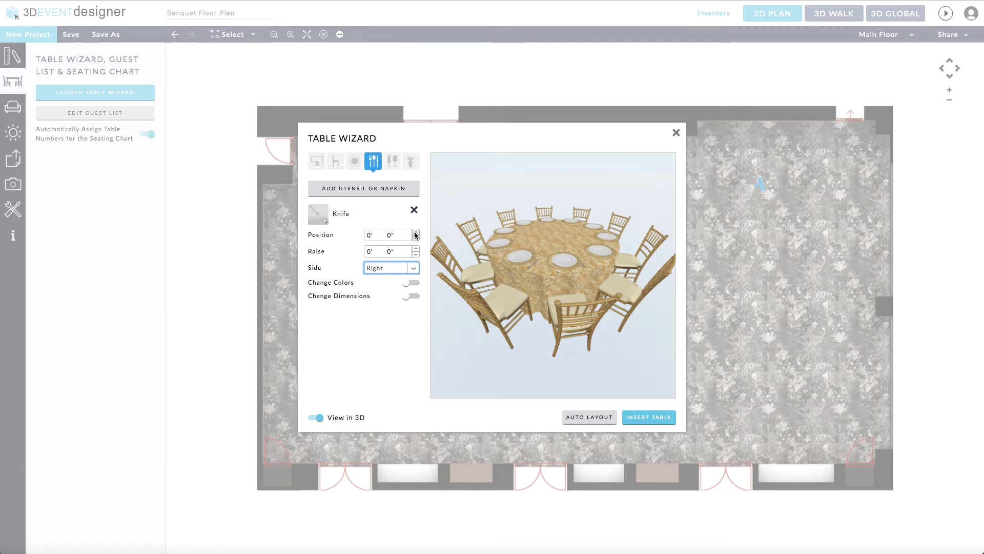
{"action": "left_click", "coordinate": [415, 232]}
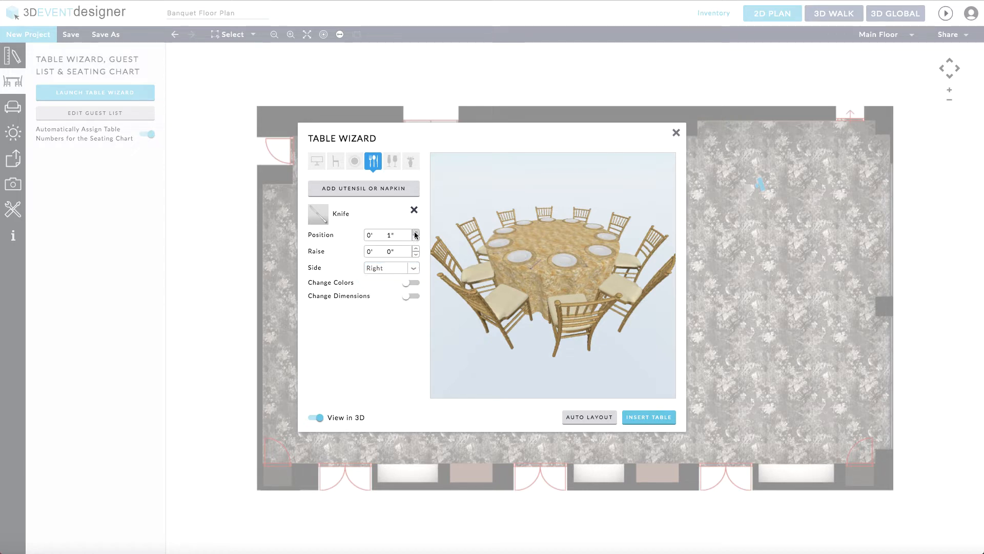
{"action": "left_click", "coordinate": [415, 238]}
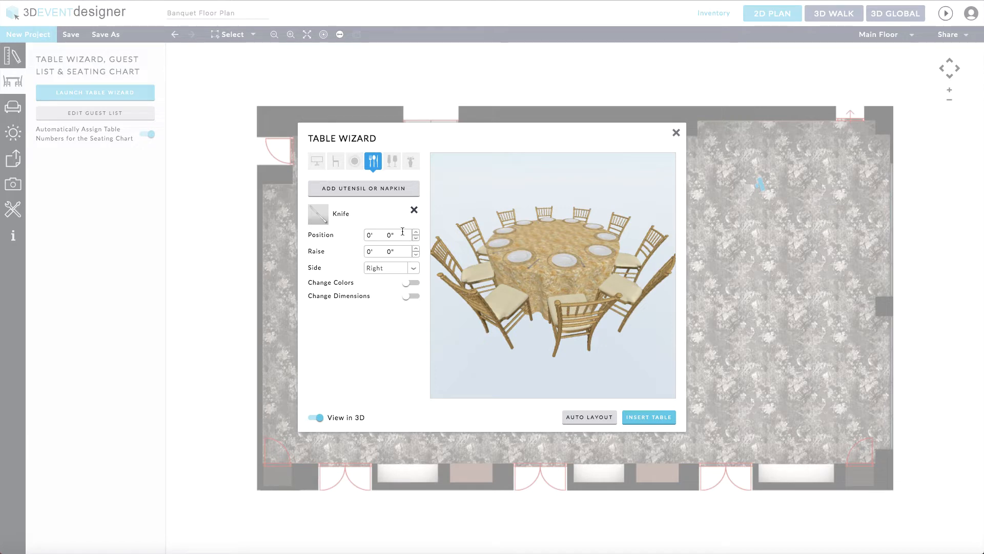
Step: Add a silver fork and a big spoon, nudging the spoon's position
{"action": "left_click", "coordinate": [363, 189]}
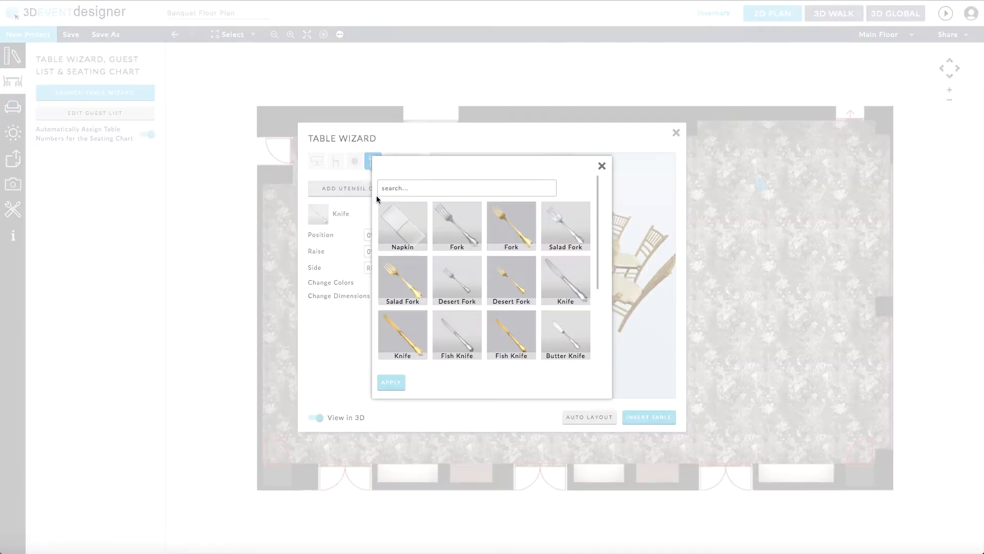
{"action": "left_click", "coordinate": [456, 227]}
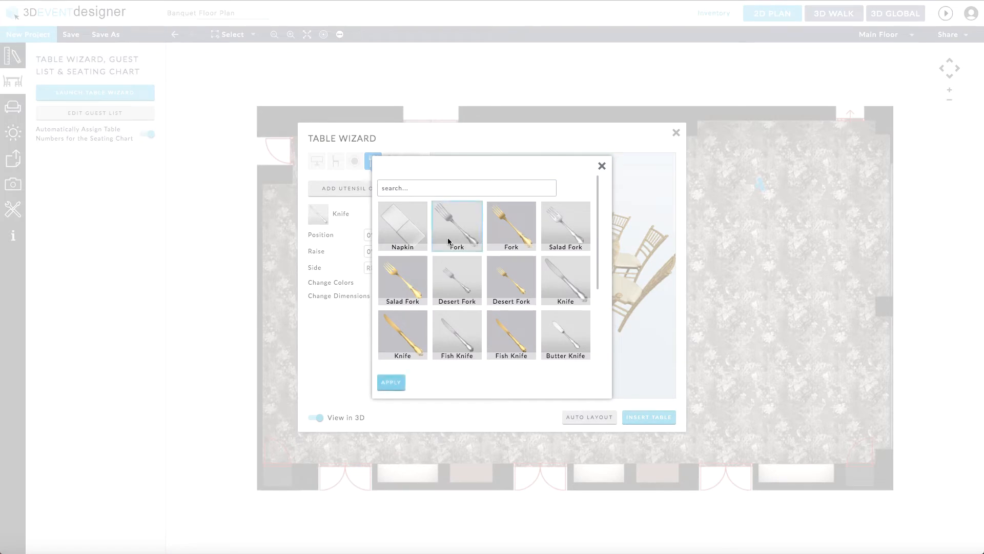
{"action": "left_click", "coordinate": [390, 381]}
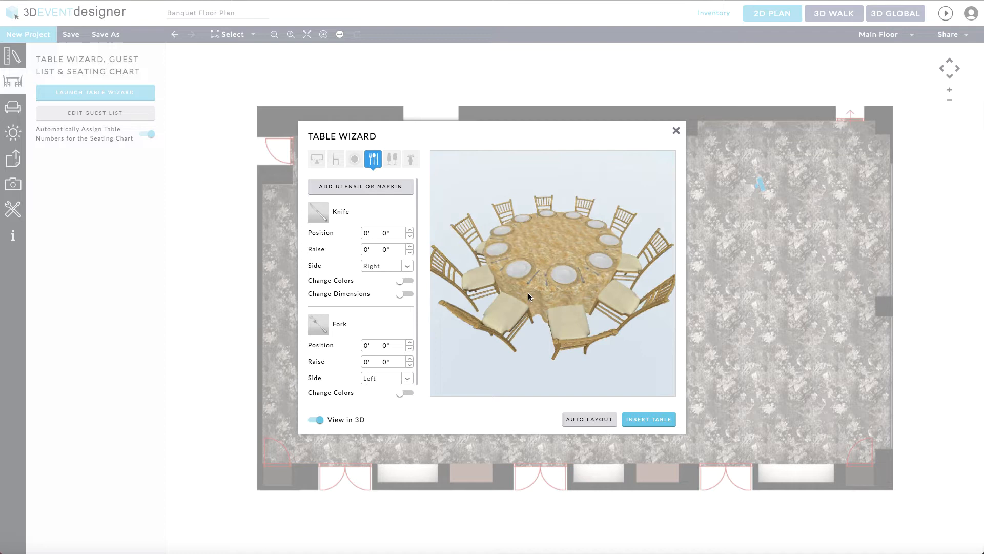
{"action": "left_click", "coordinate": [360, 186]}
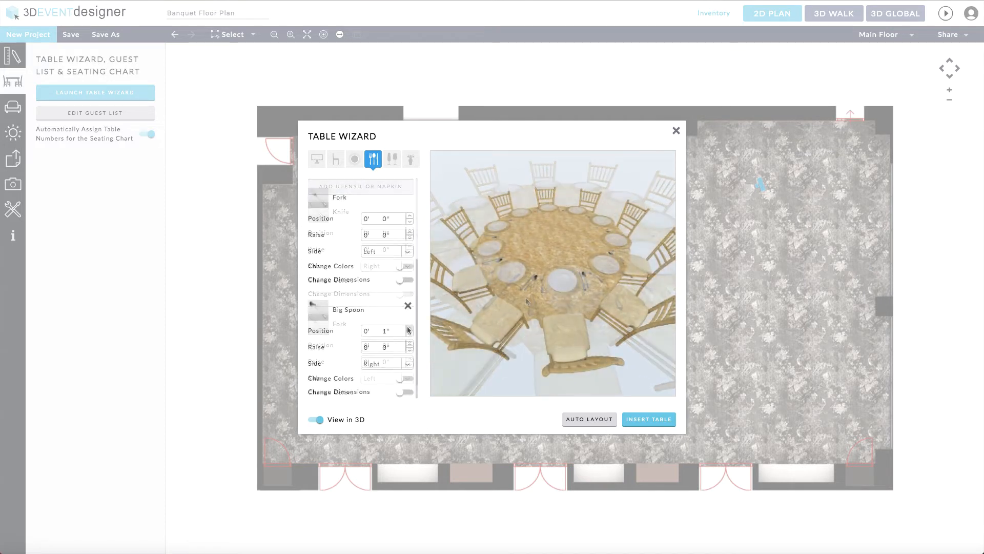
{"action": "left_click", "coordinate": [391, 158]}
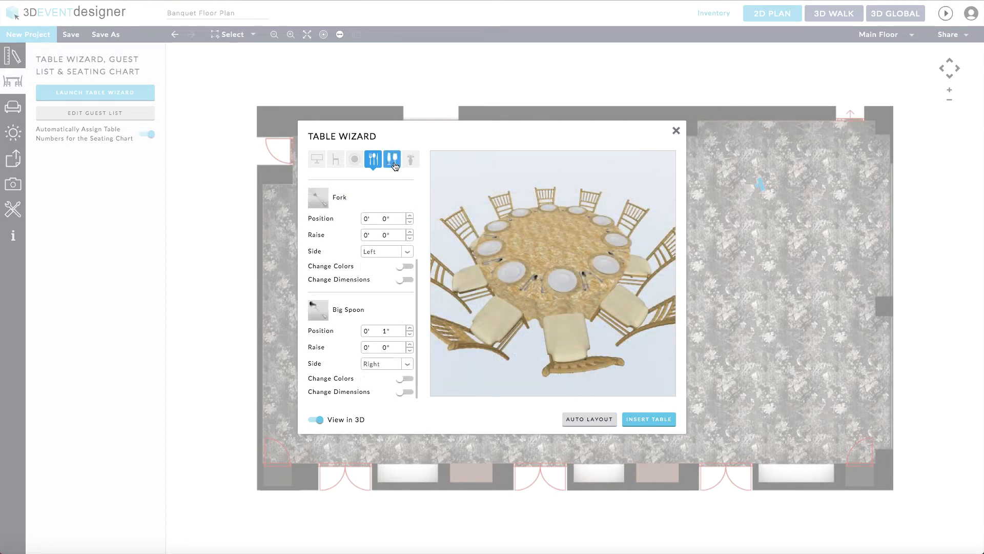
{"action": "left_click", "coordinate": [392, 160]}
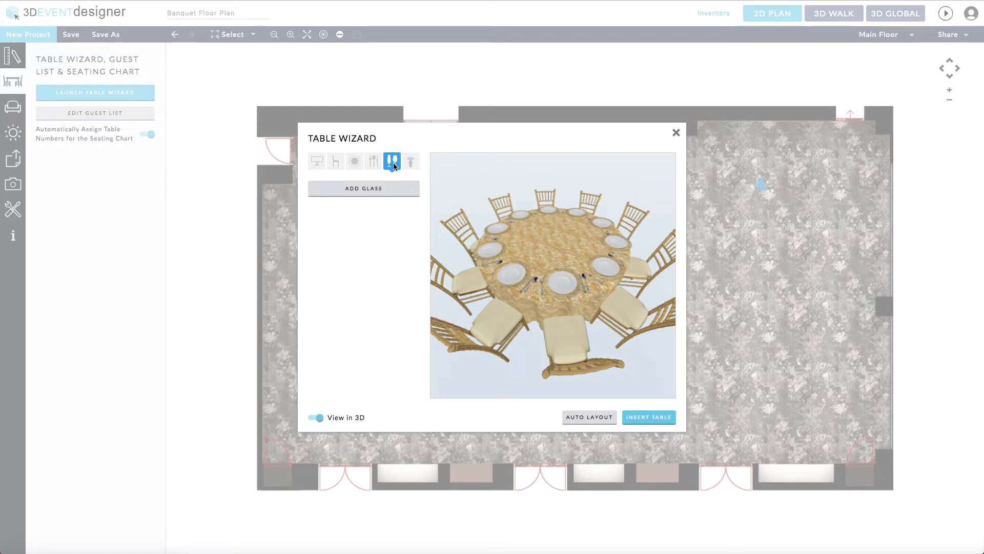
Step: Add a Wine Glass to each place setting, set to the right side
{"action": "left_click", "coordinate": [363, 188]}
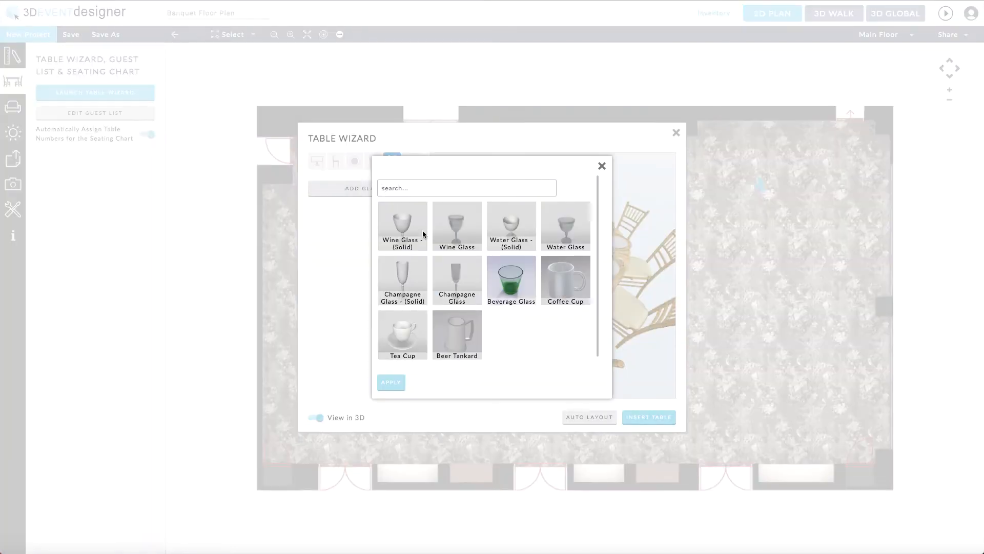
{"action": "left_click", "coordinate": [456, 226]}
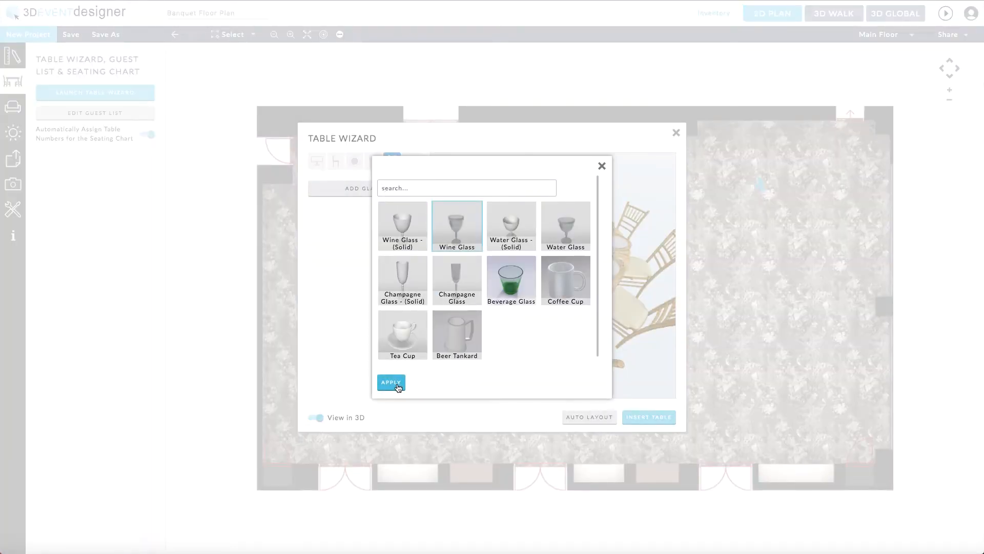
{"action": "left_click", "coordinate": [391, 381]}
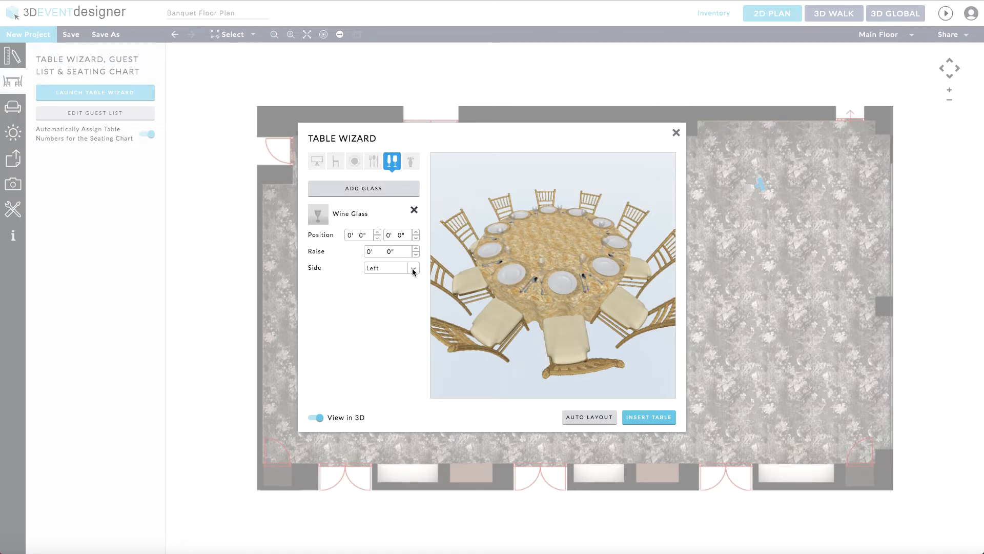
{"action": "left_click", "coordinate": [389, 268]}
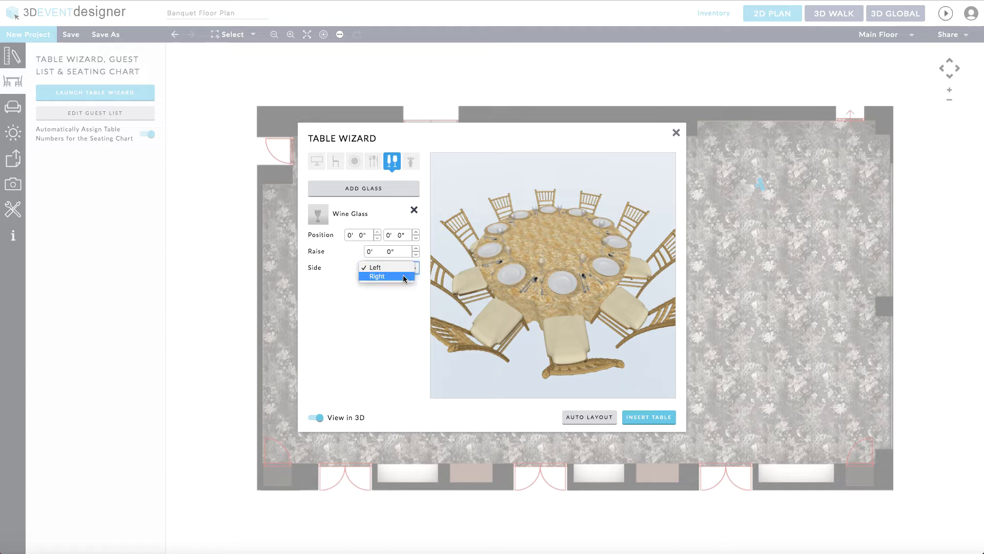
{"action": "left_click", "coordinate": [377, 277]}
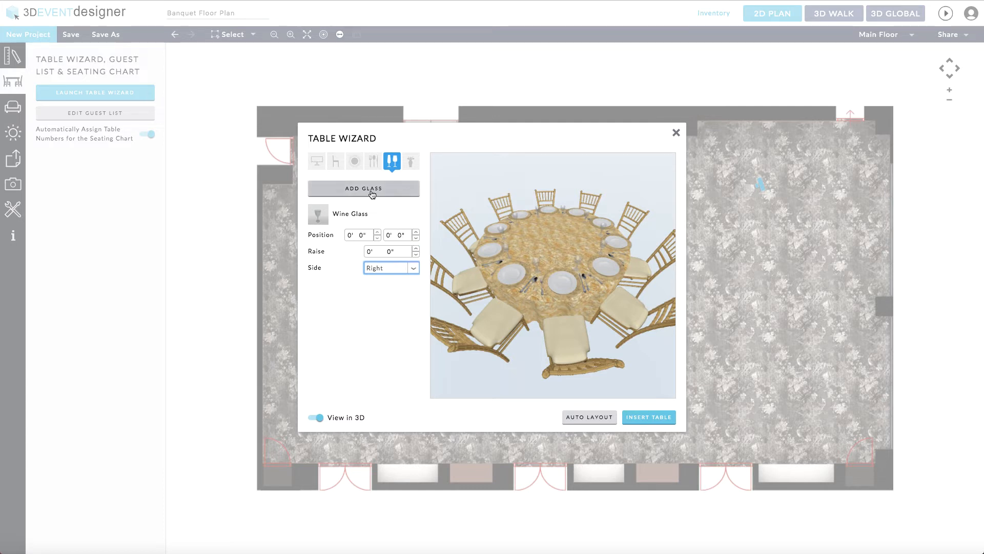
{"action": "left_click", "coordinate": [411, 162]}
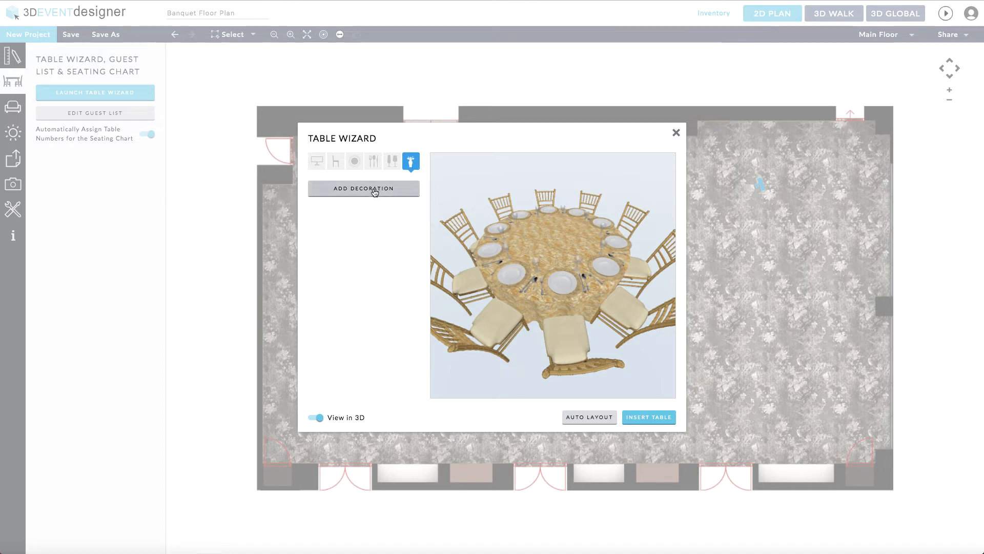
Step: Add two floral centerpieces from the decoration catalogue, then apply the automatic table layout
{"action": "left_click", "coordinate": [363, 188]}
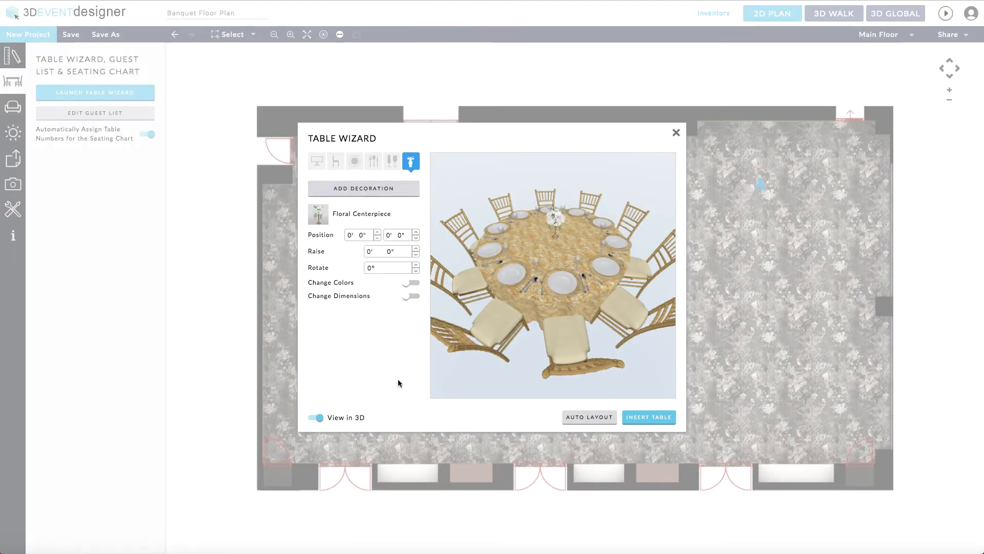
{"action": "mouse_move", "coordinate": [390, 325]}
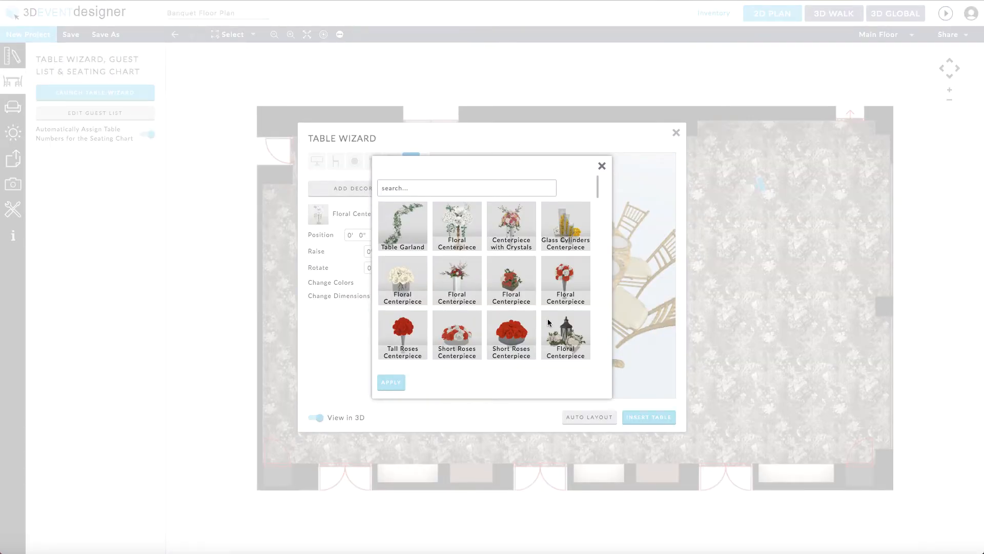
{"action": "scroll", "scroll_direction": "down", "scroll_amount": 3}
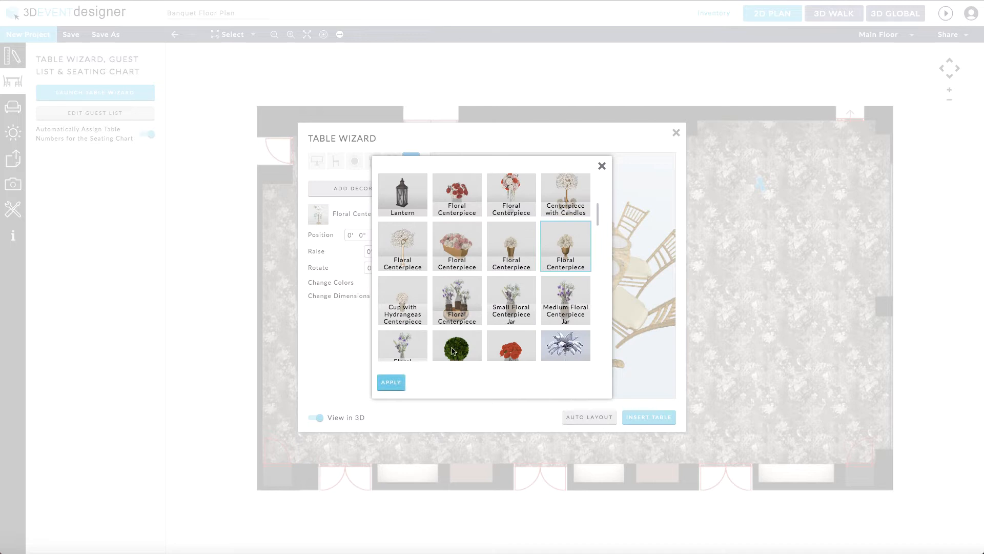
{"action": "left_click", "coordinate": [390, 381]}
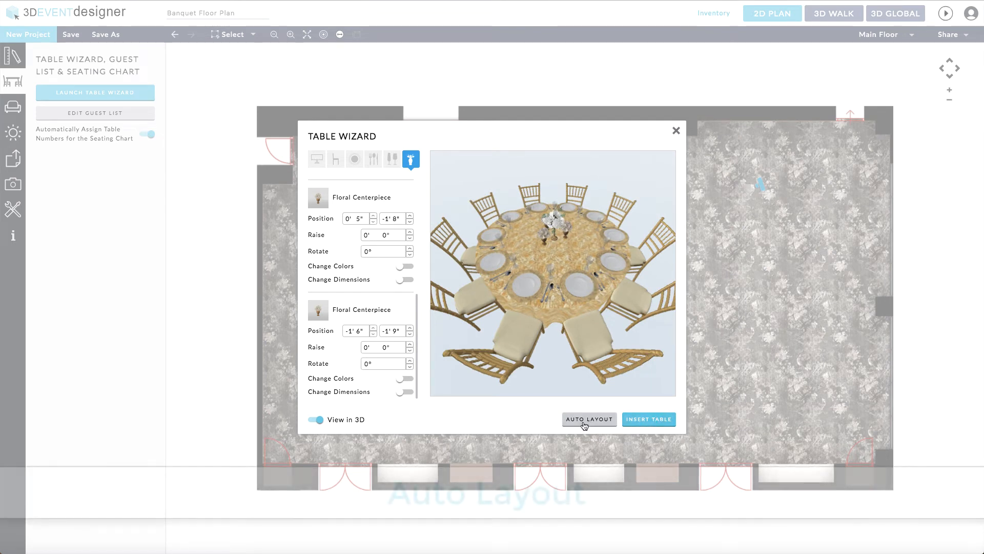
{"action": "left_click", "coordinate": [588, 420]}
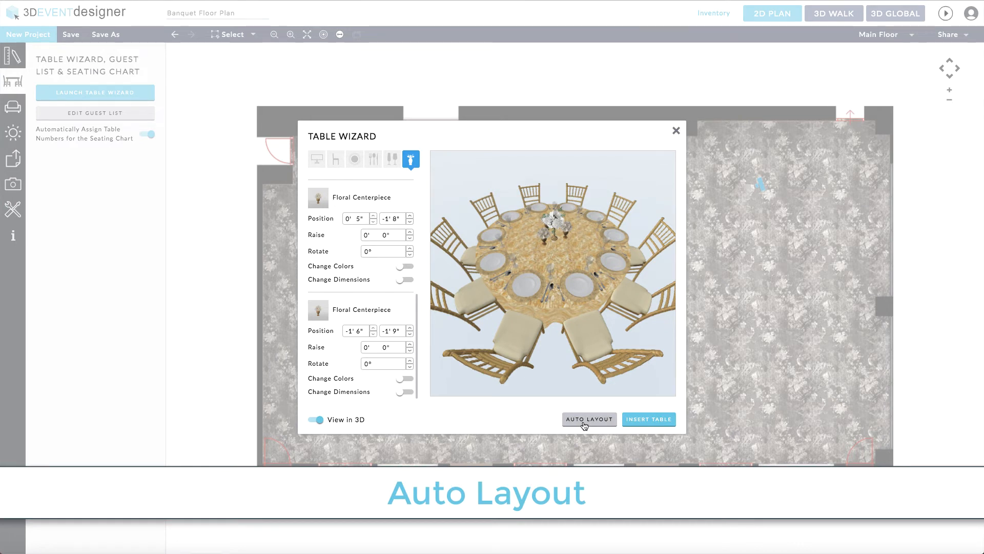
Step: Auto-lay out staggered rows of tables: six in the first row, three rows, 6' vertical spacing
{"action": "left_click", "coordinate": [588, 420]}
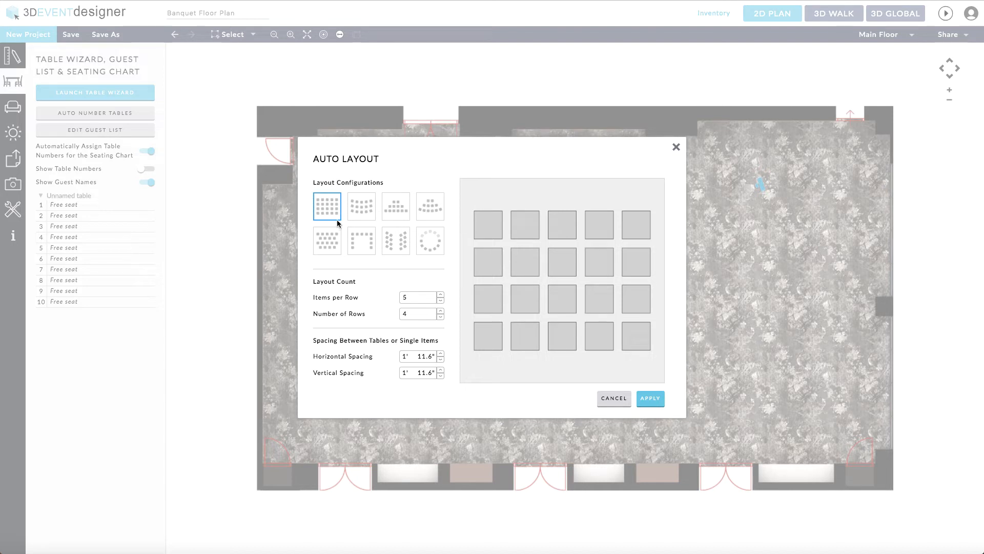
{"action": "left_click", "coordinate": [361, 206]}
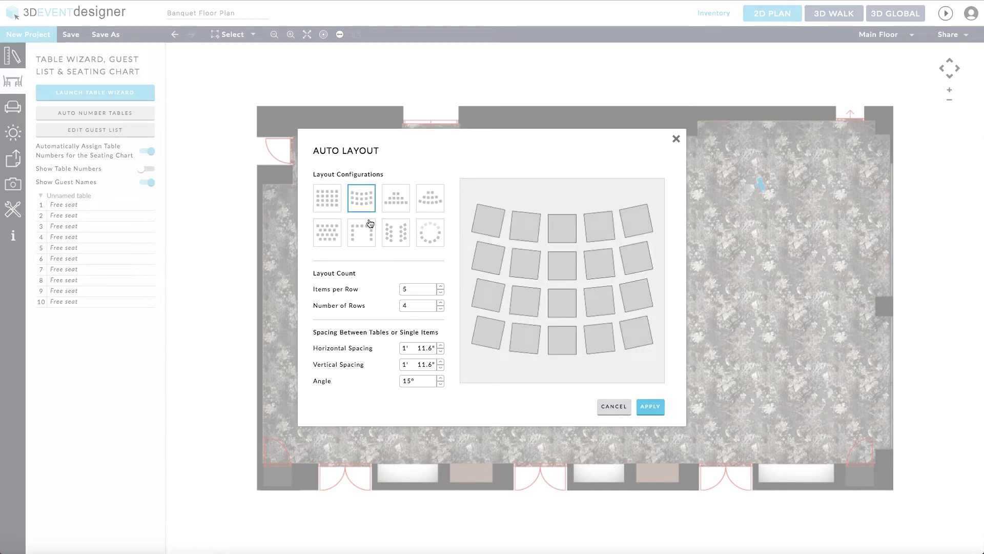
{"action": "left_click", "coordinate": [327, 240]}
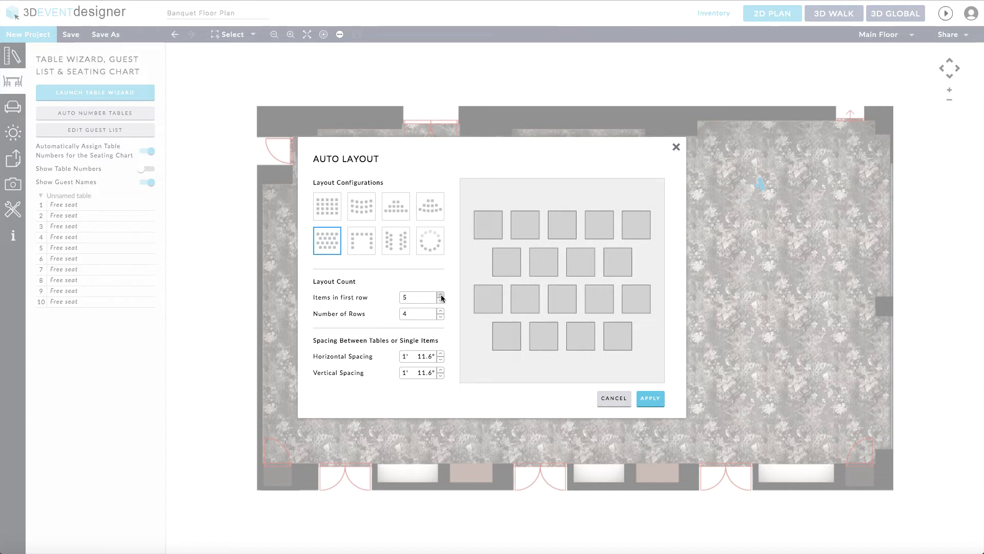
{"action": "left_click", "coordinate": [441, 295]}
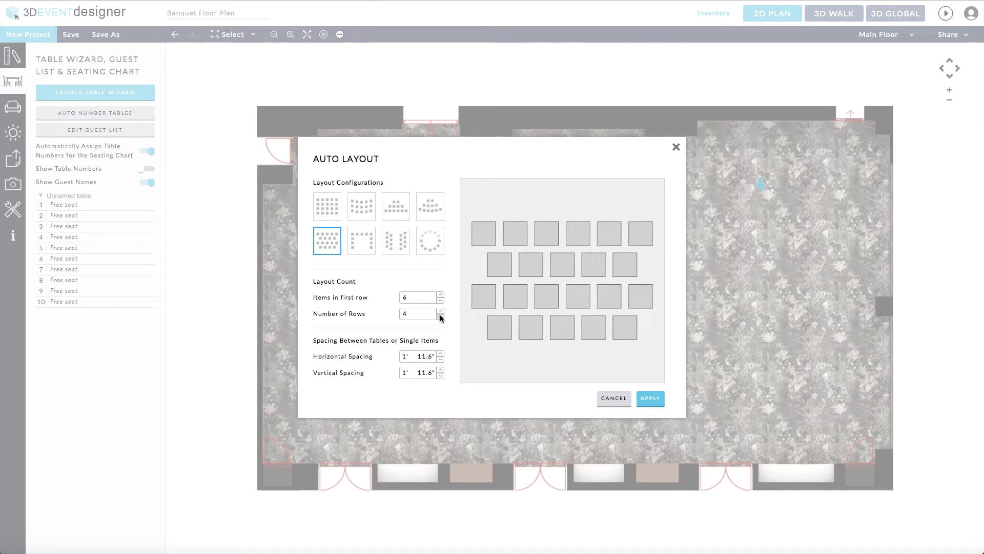
{"action": "left_click", "coordinate": [441, 317]}
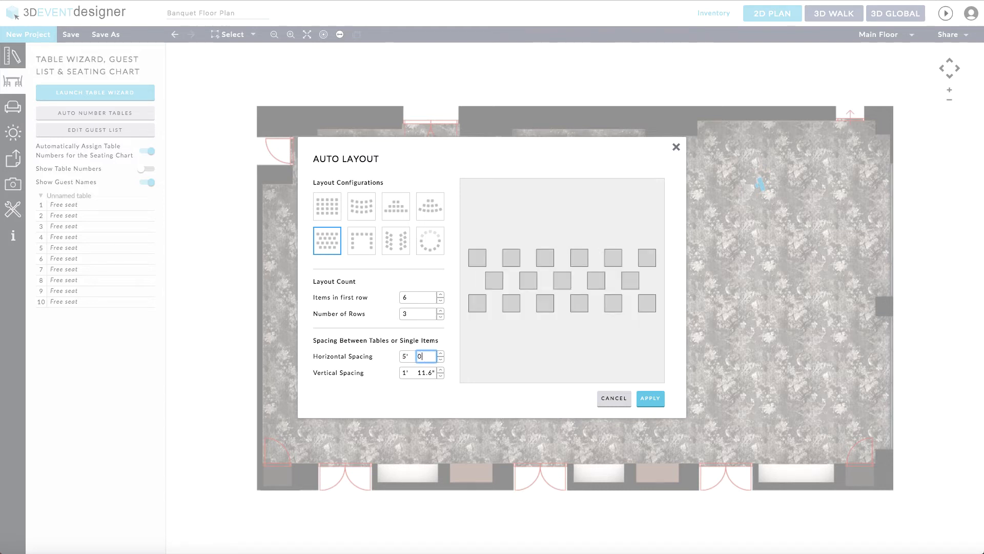
{"action": "type", "text": "6"}
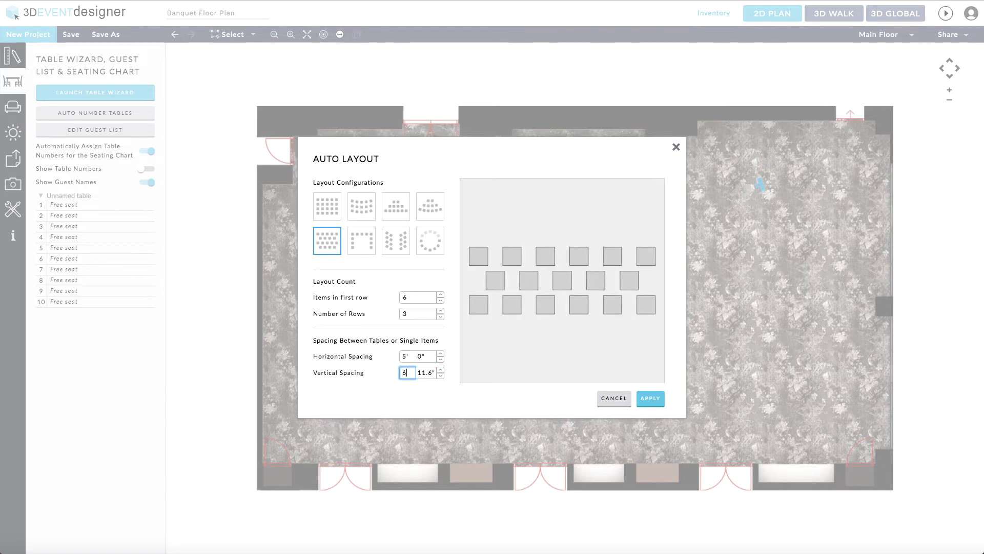
{"action": "left_click", "coordinate": [651, 398]}
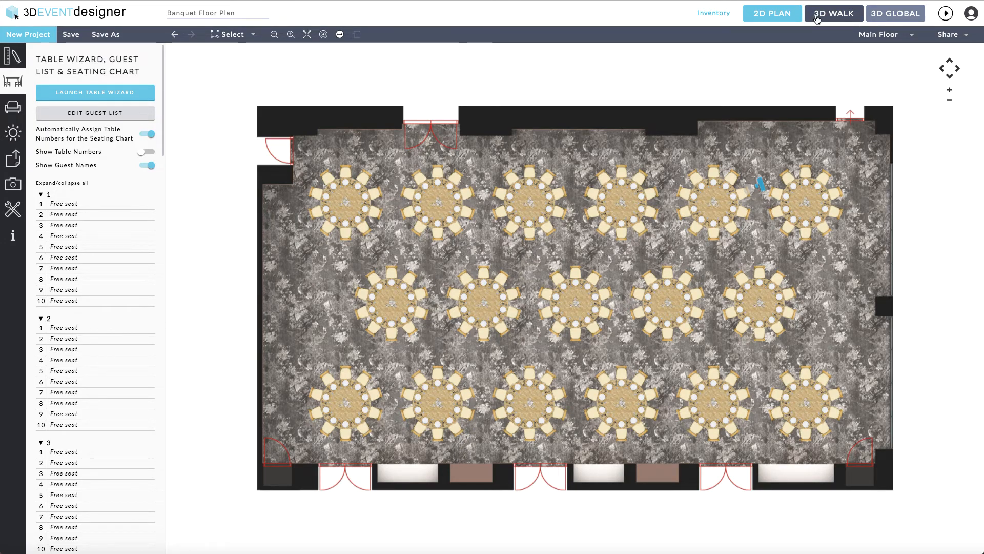
Step: View the hall from above in 3D and show table numbers on all seventeen tables
{"action": "left_click", "coordinate": [833, 12]}
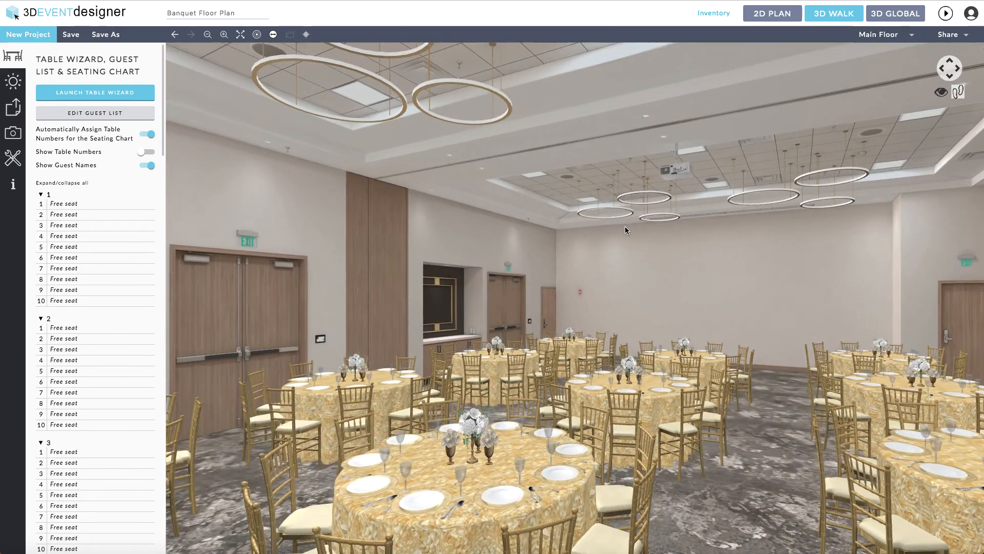
{"action": "left_click", "coordinate": [895, 14]}
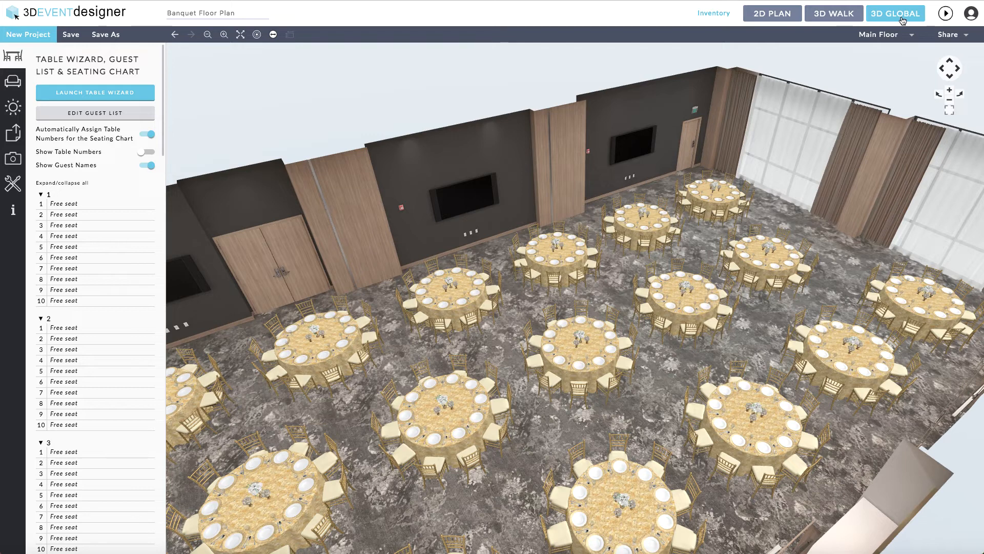
{"action": "mouse_move", "coordinate": [248, 138]}
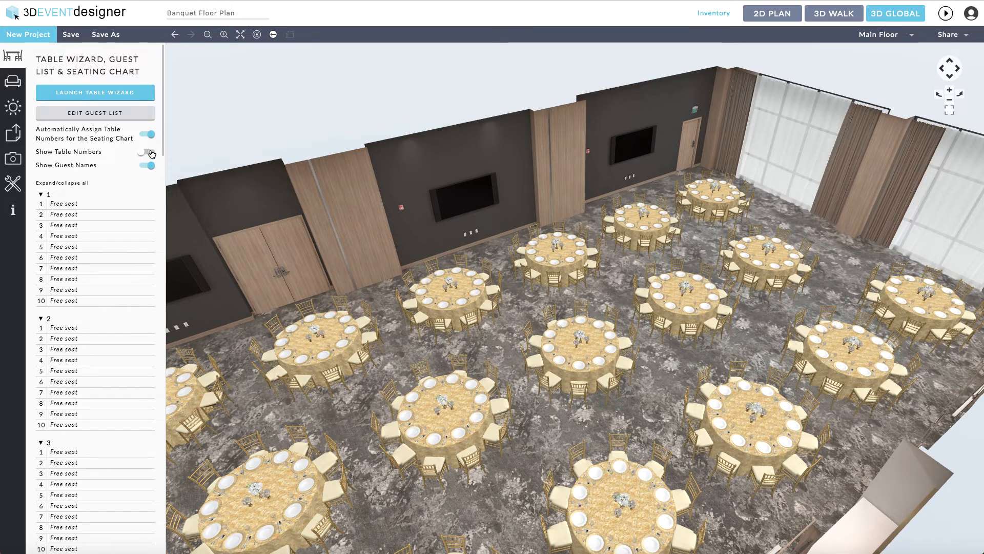
{"action": "left_click", "coordinate": [147, 152]}
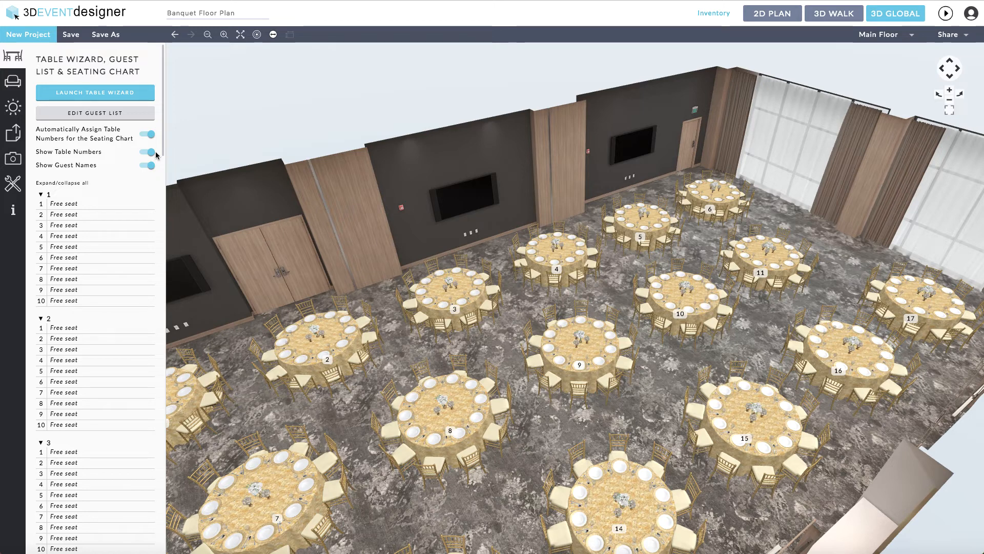
{"action": "mouse_move", "coordinate": [174, 170]}
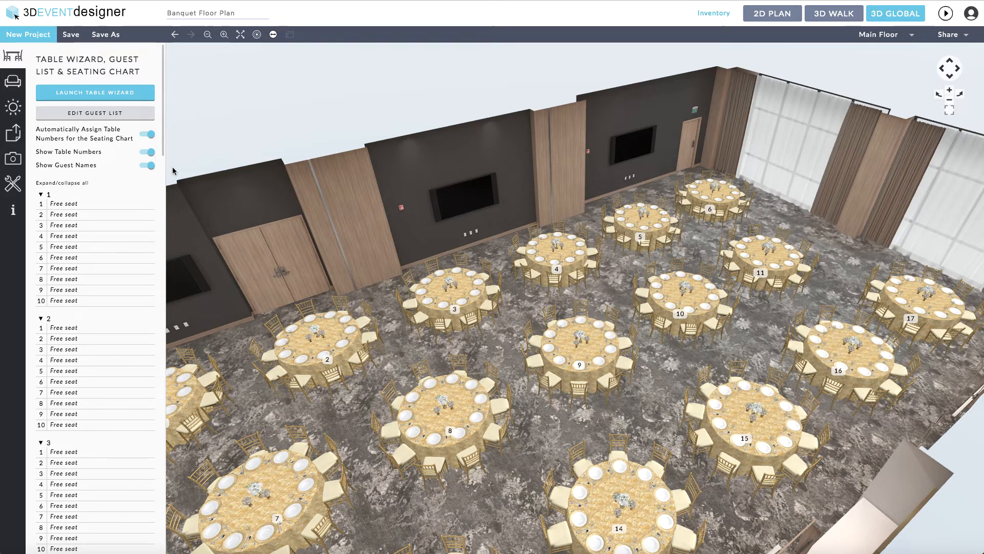
Step: Select table 2 and adjust its Table Wizard properties, leaving it with nine seats
{"action": "left_click", "coordinate": [326, 352]}
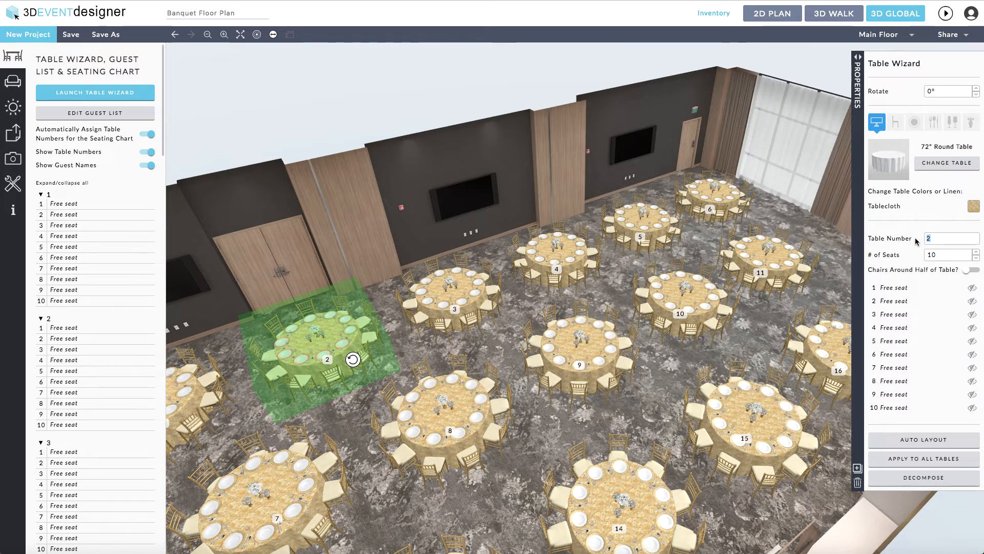
{"action": "left_click", "coordinate": [951, 237]}
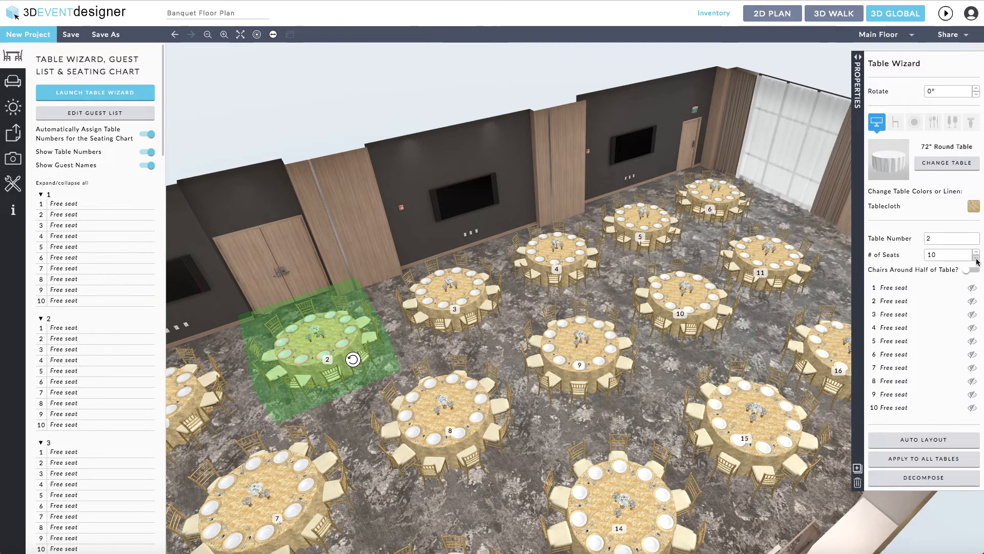
{"action": "left_click", "coordinate": [976, 257]}
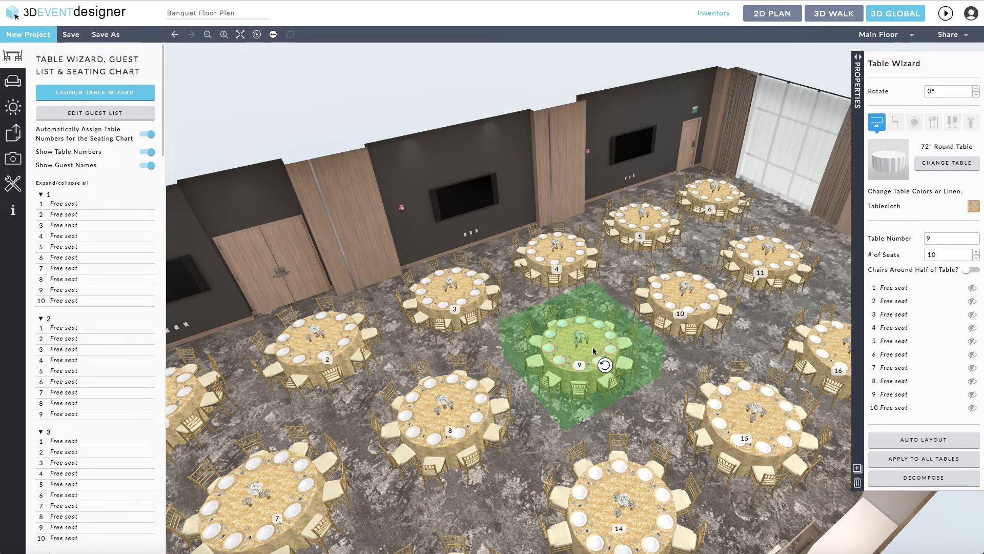
Step: Apply Rosette - Blush linen to this table, then copy only the tablecloth to all tables
{"action": "left_click", "coordinate": [973, 207]}
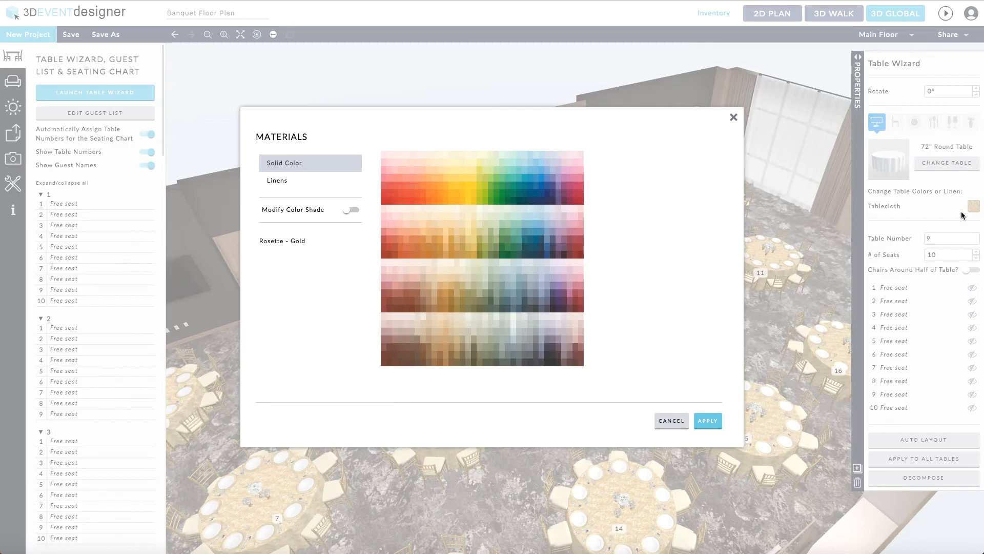
{"action": "left_click", "coordinate": [277, 181]}
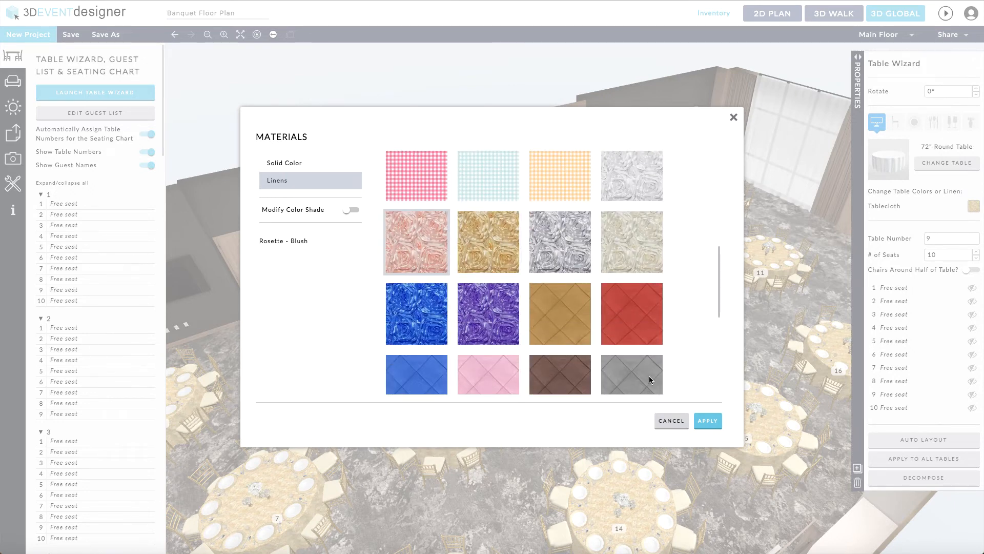
{"action": "left_click", "coordinate": [707, 421]}
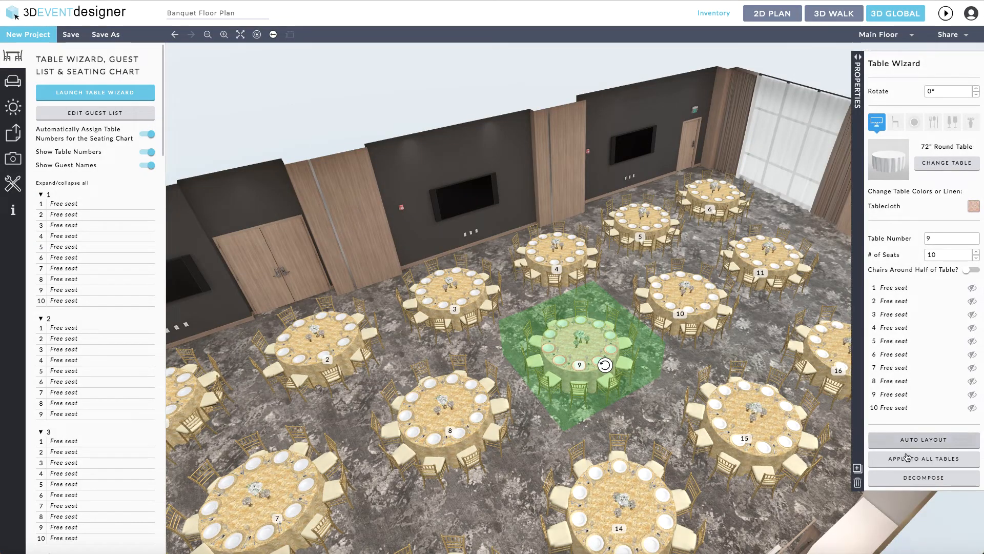
{"action": "left_click", "coordinate": [923, 459]}
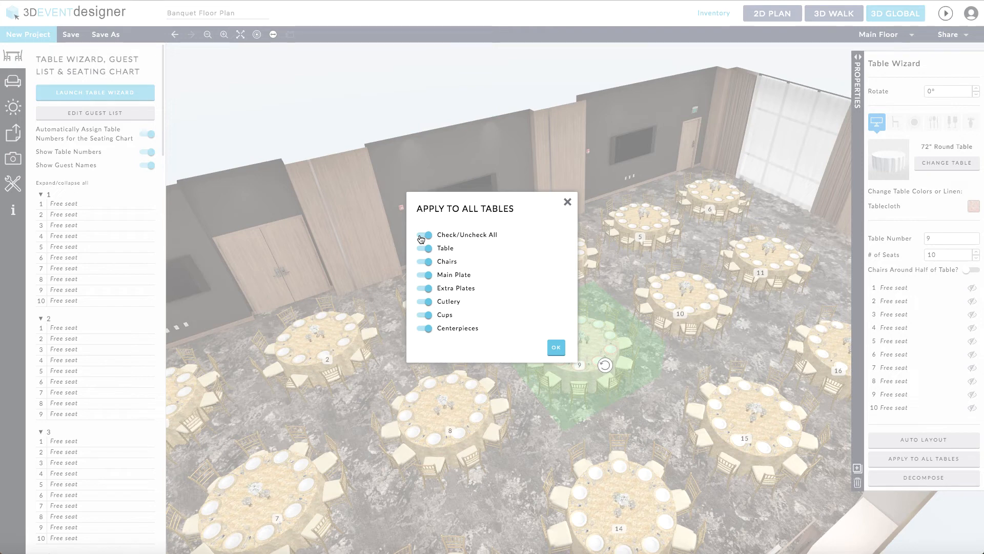
{"action": "left_click", "coordinate": [424, 235]}
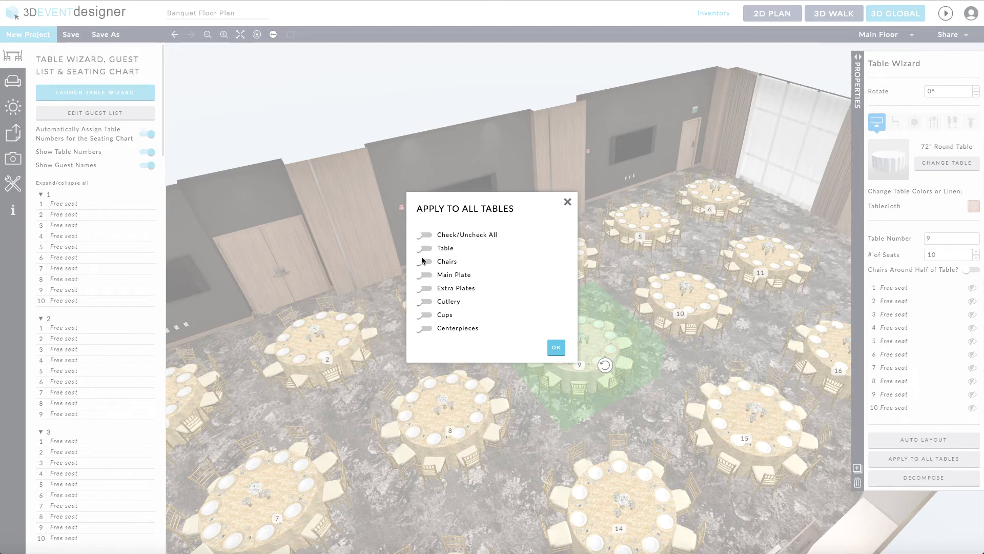
{"action": "left_click", "coordinate": [424, 248]}
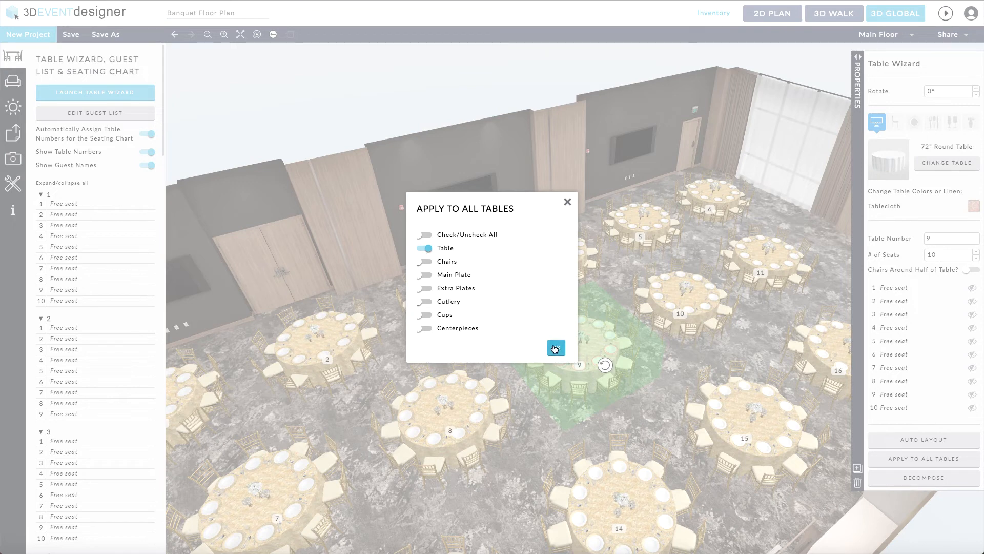
{"action": "left_click", "coordinate": [555, 347]}
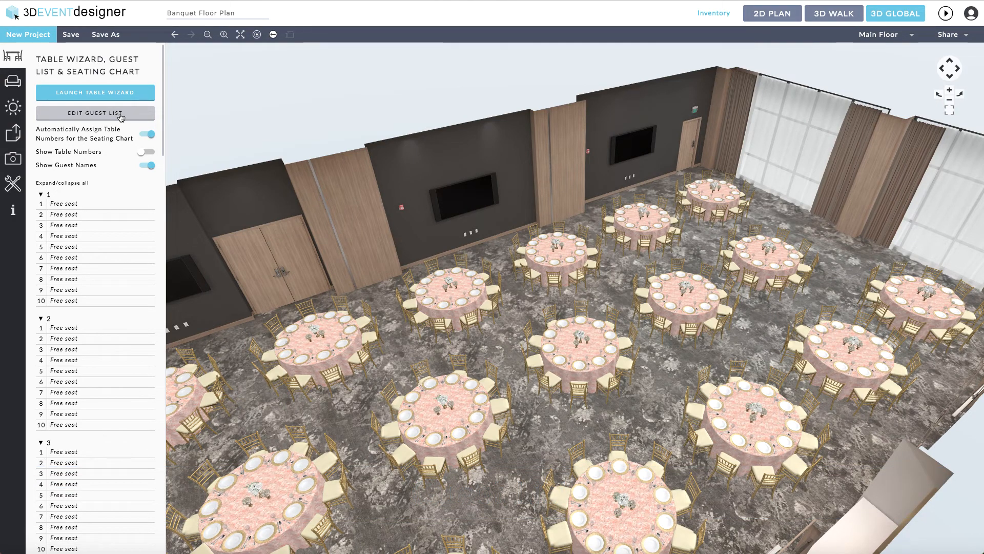
Step: Open the empty guest list and download the guest list Excel template
{"action": "left_click", "coordinate": [95, 114]}
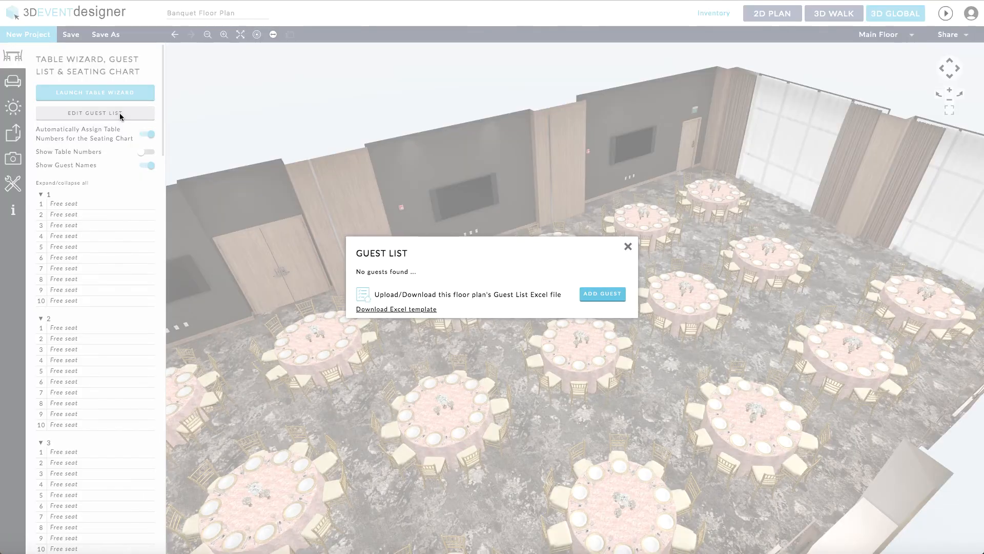
{"action": "mouse_move", "coordinate": [176, 145]}
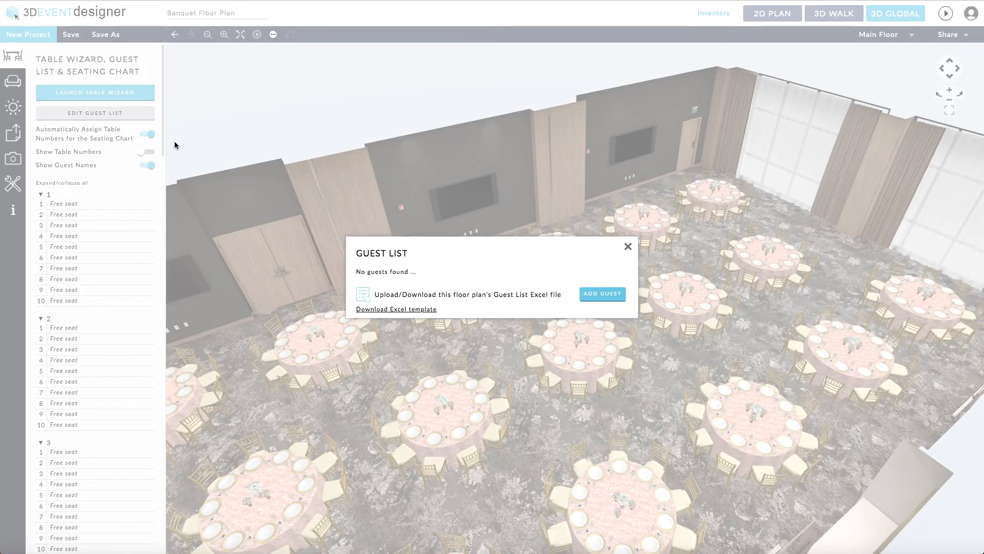
{"action": "mouse_move", "coordinate": [602, 294]}
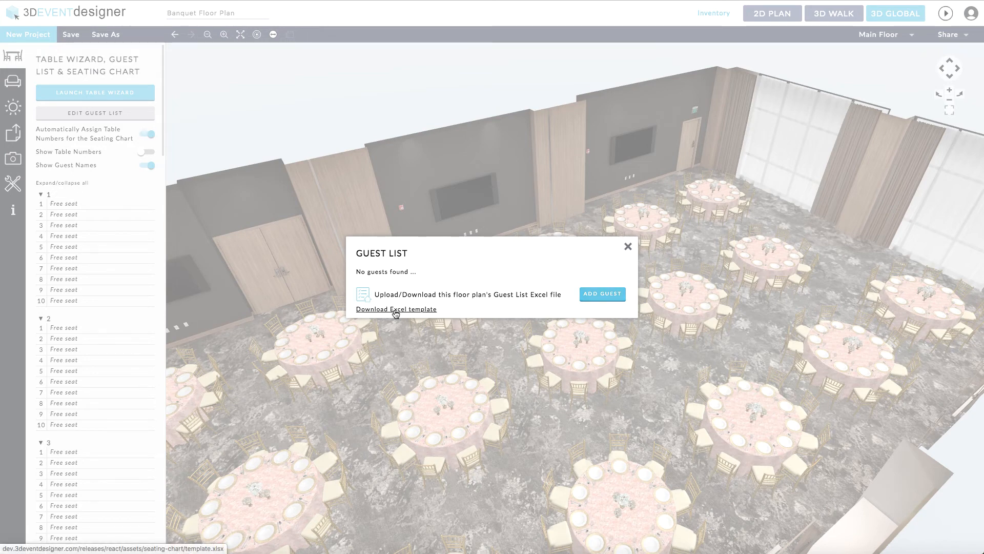
{"action": "left_click", "coordinate": [397, 308]}
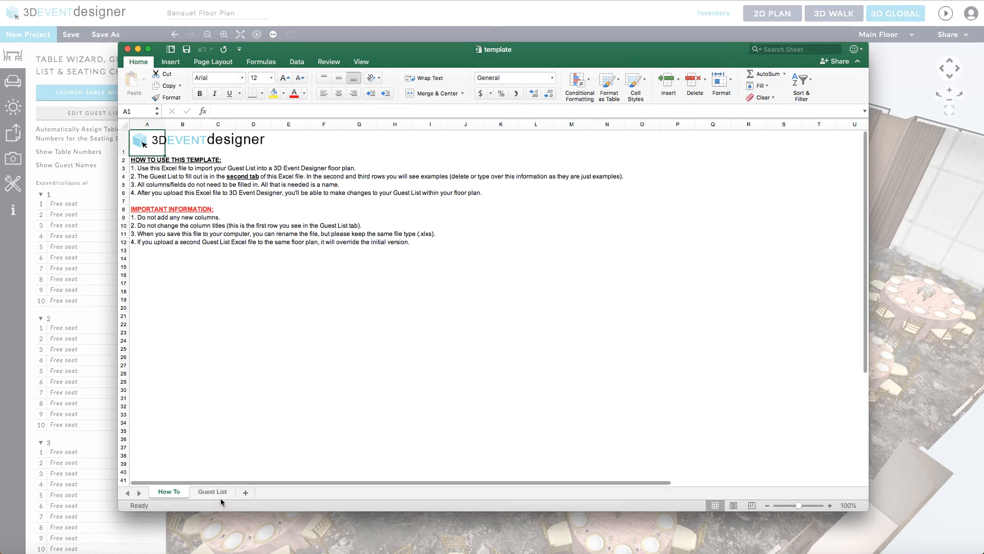
Step: Review the Guest List sheet of the Excel template
{"action": "left_click", "coordinate": [212, 492]}
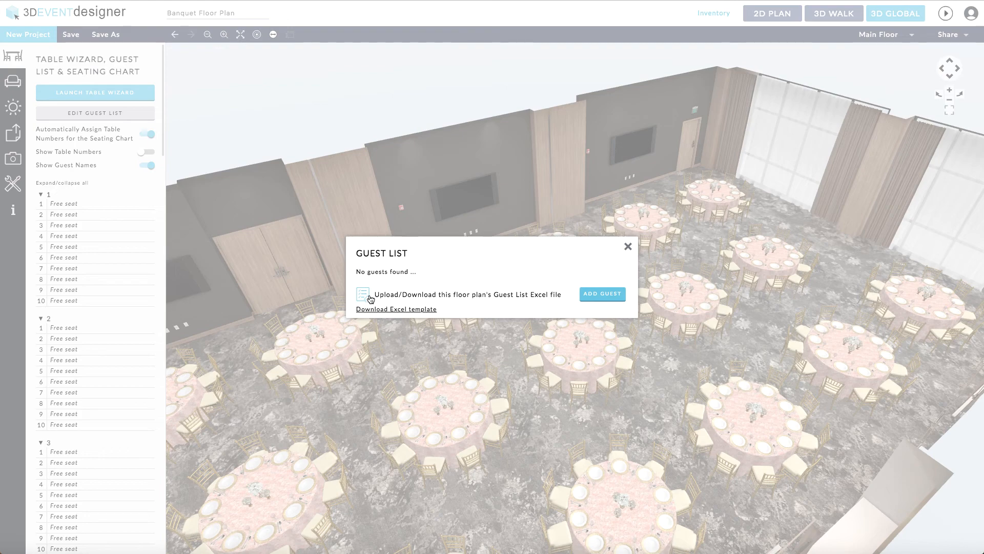
{"action": "left_click", "coordinate": [627, 246]}
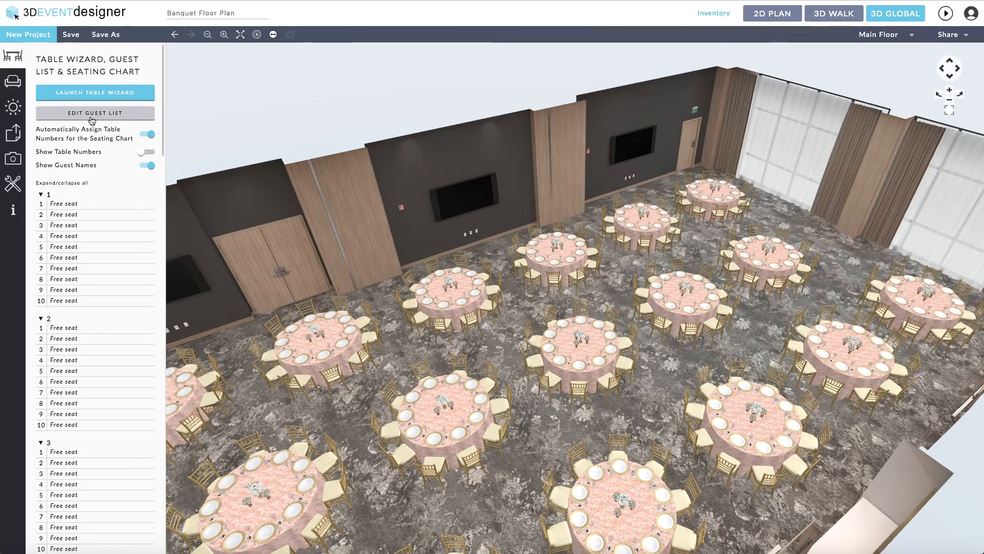
{"action": "left_click", "coordinate": [95, 113]}
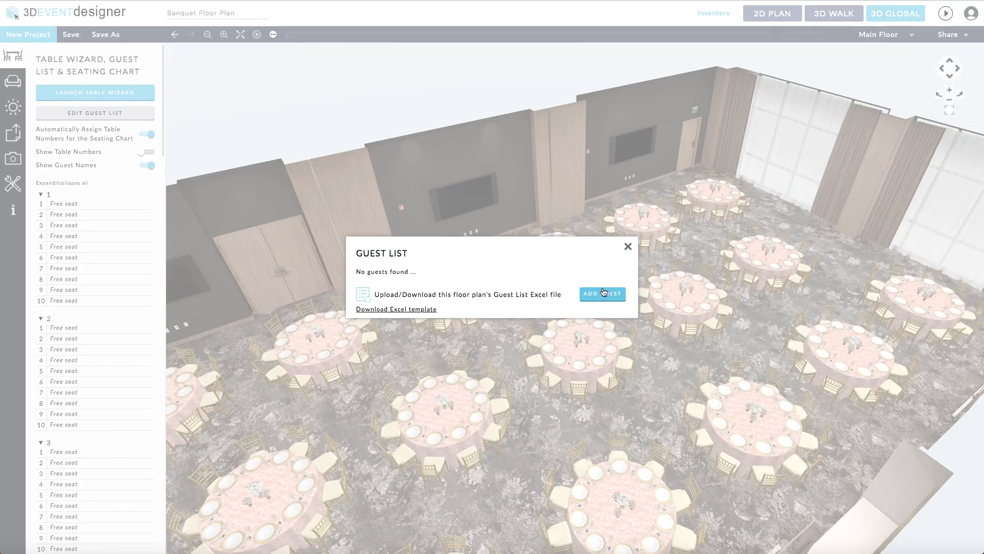
{"action": "mouse_move", "coordinate": [631, 238]}
{"action": "type", "text": "Addiso"}
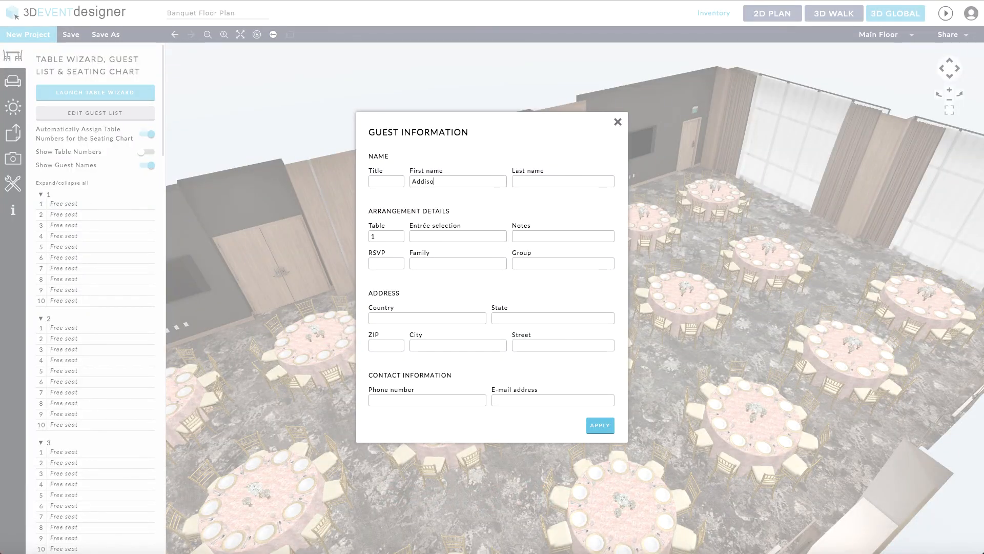
{"action": "type", "text": "Filet"}
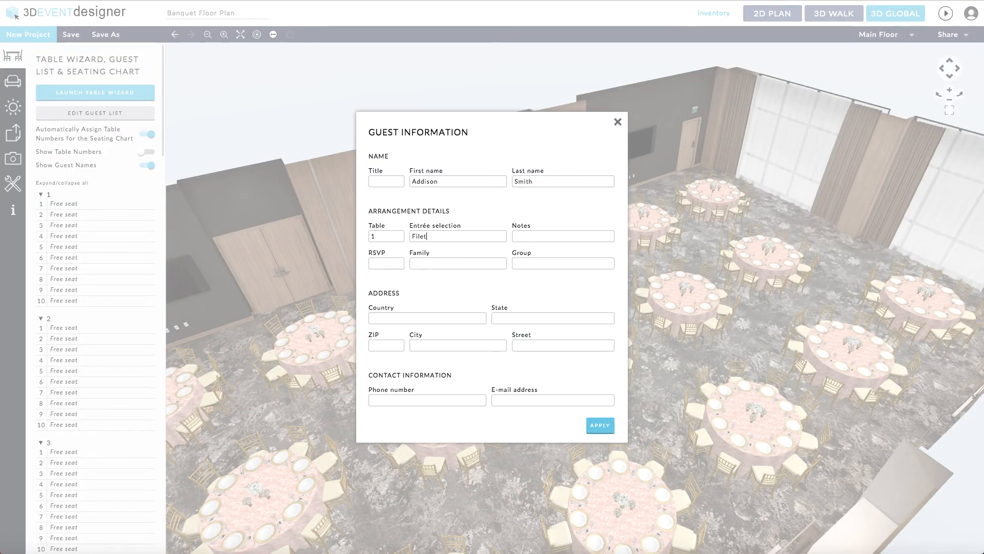
{"action": "left_click", "coordinate": [599, 425]}
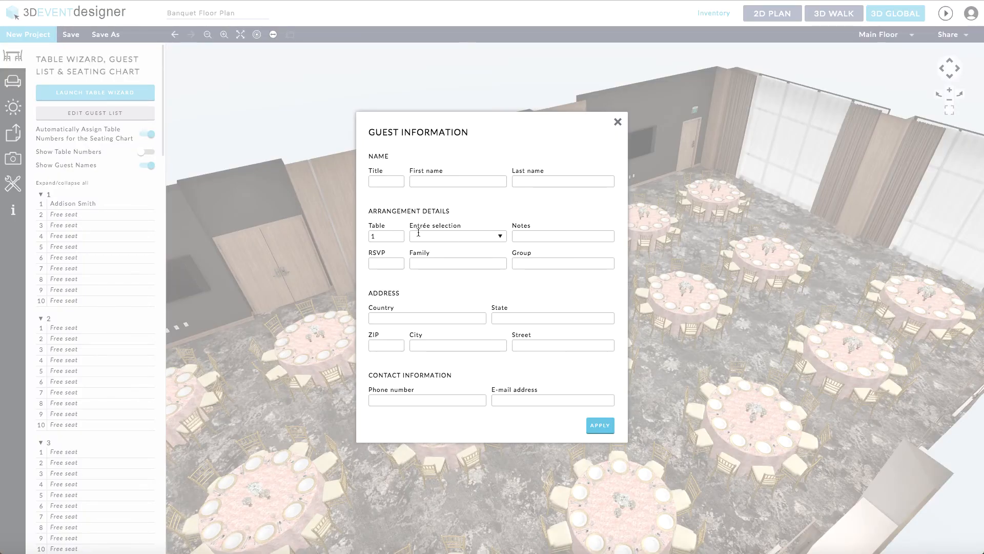
{"action": "type", "text": "Landon"}
{"action": "type", "text": "Johnson"}
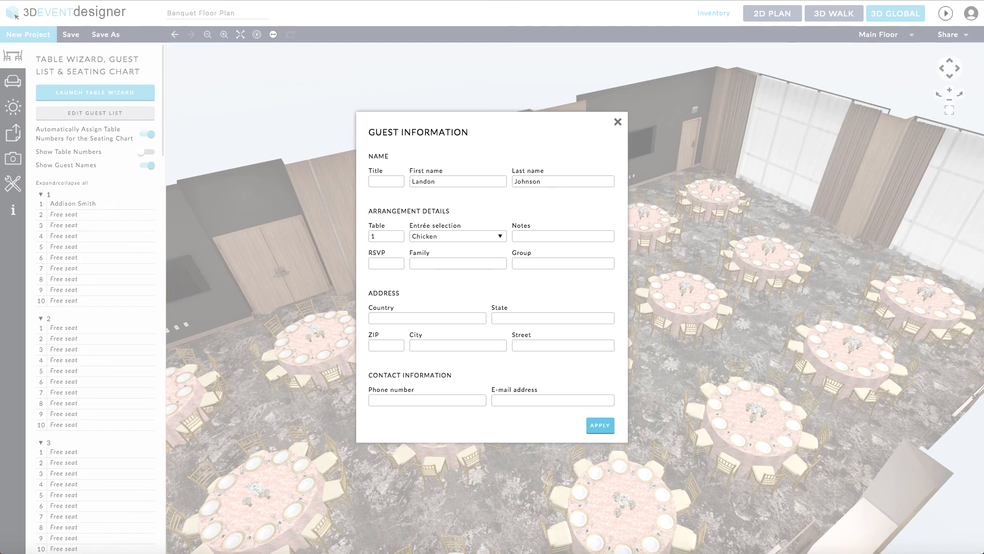
{"action": "left_click", "coordinate": [598, 425]}
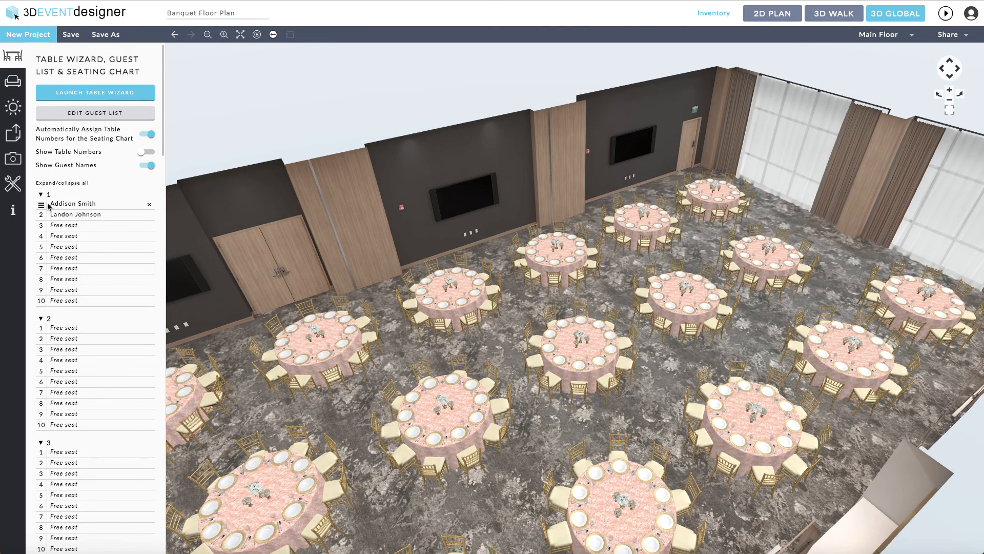
{"action": "left_click_drag", "start_coordinate": [72, 203], "coordinate": [71, 332]}
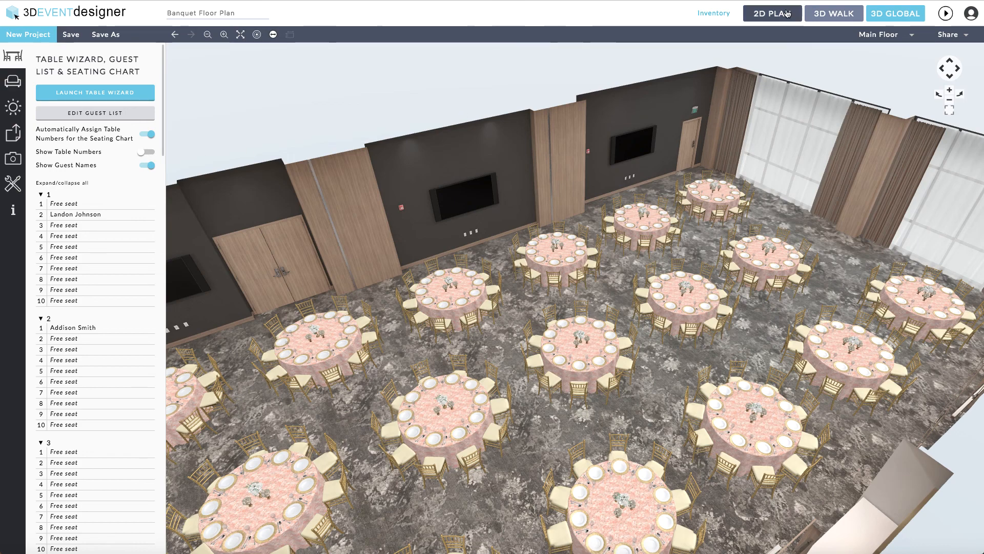
{"action": "left_click", "coordinate": [772, 12]}
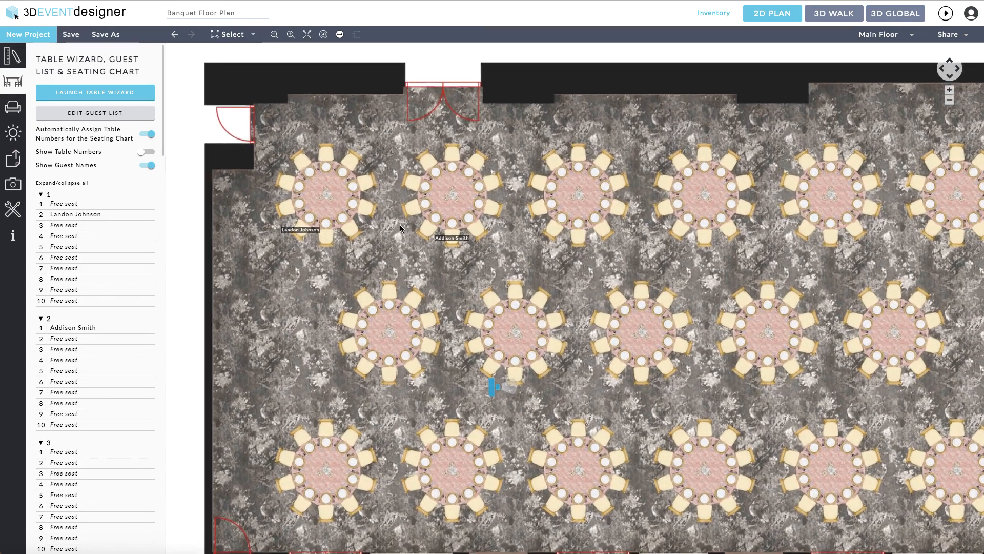